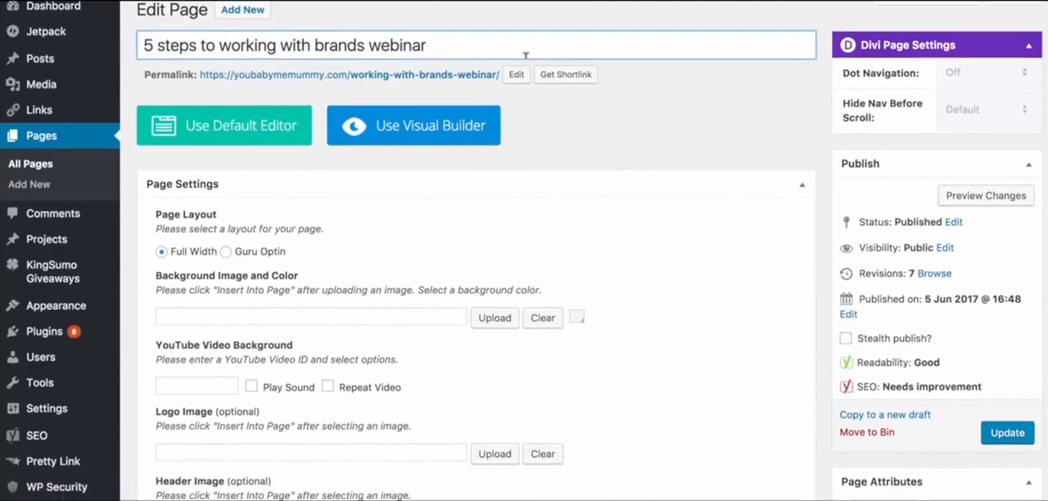
Keep the Blank Page template for the webinar page
scroll("down", 3)
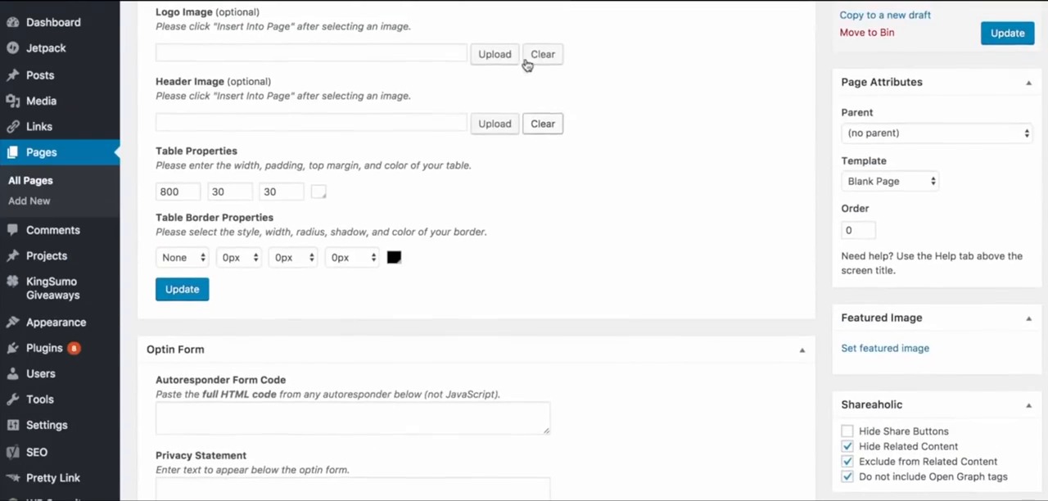
left_click(890, 181)
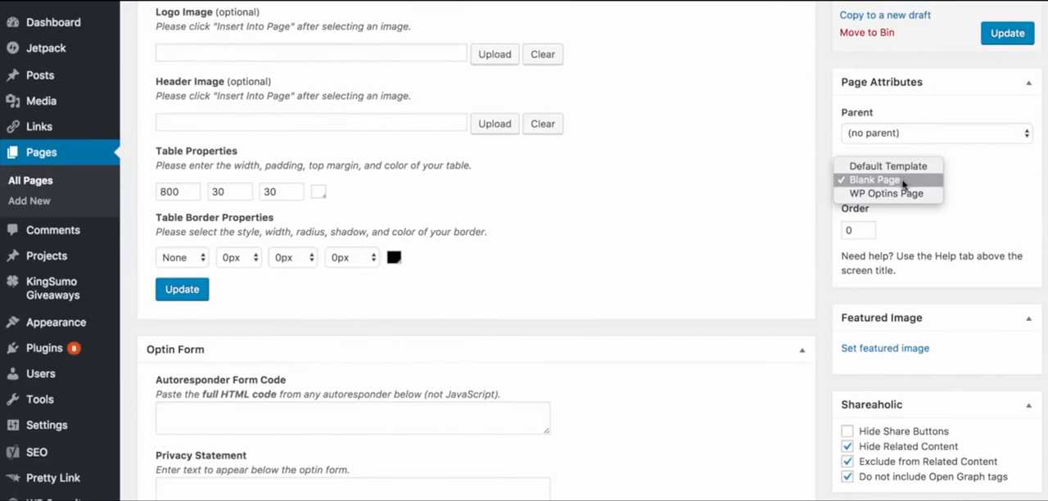
left_click(876, 179)
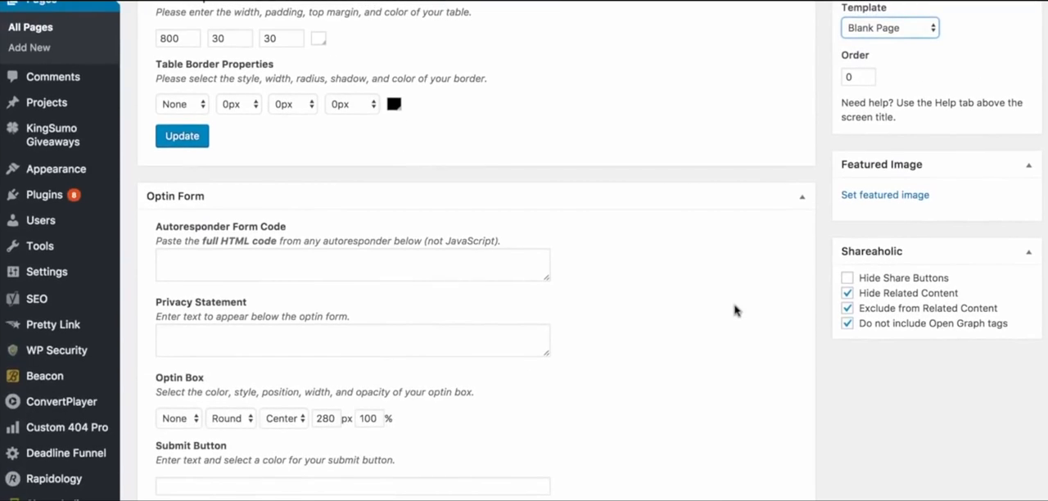
scroll("down", 3)
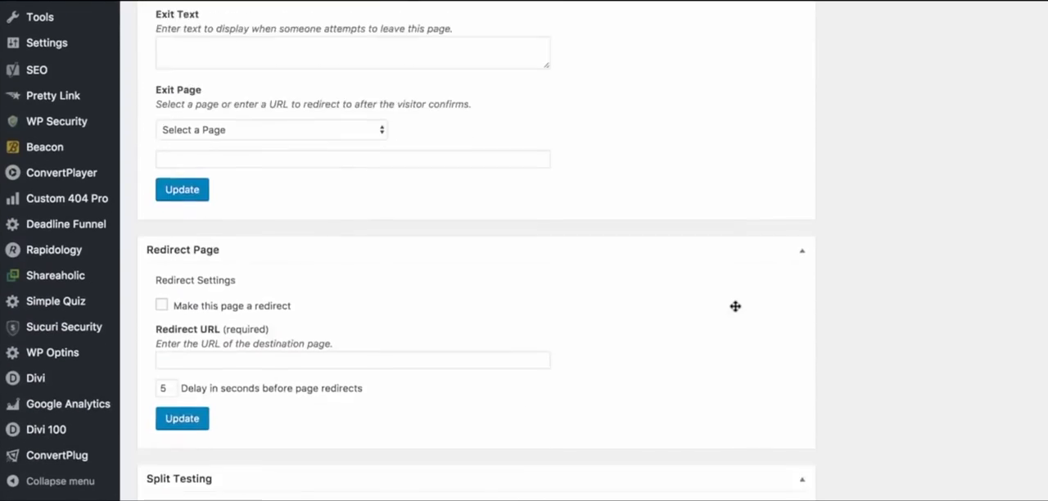
scroll("down", 3)
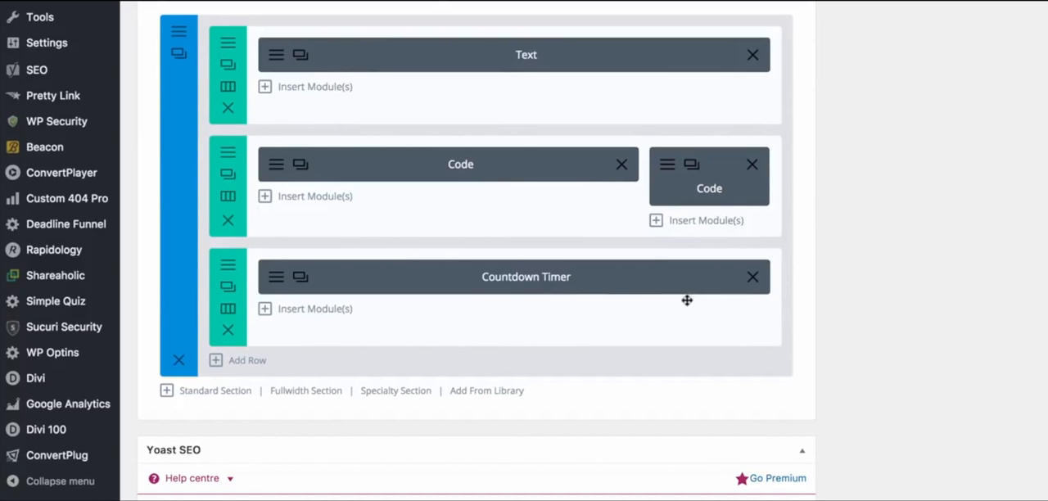
mouse_move(322, 50)
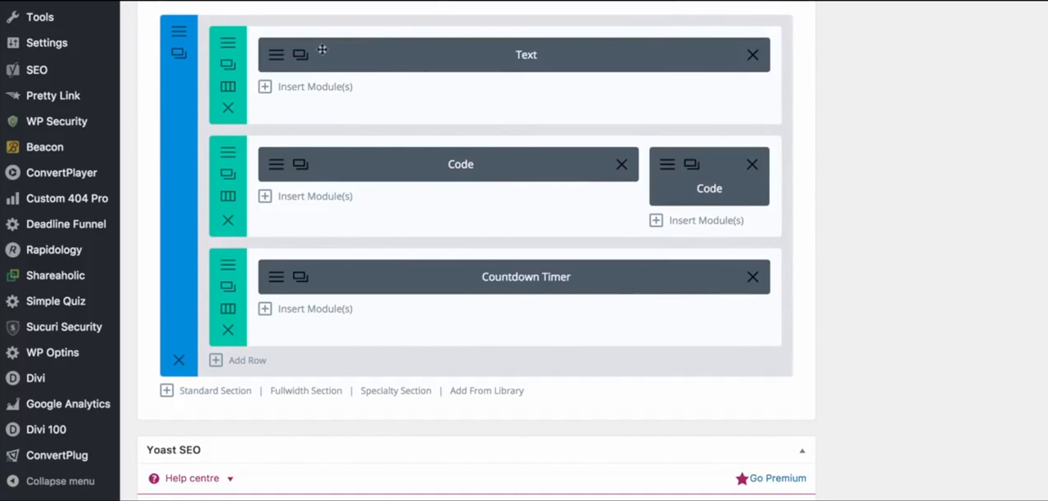
mouse_move(297, 97)
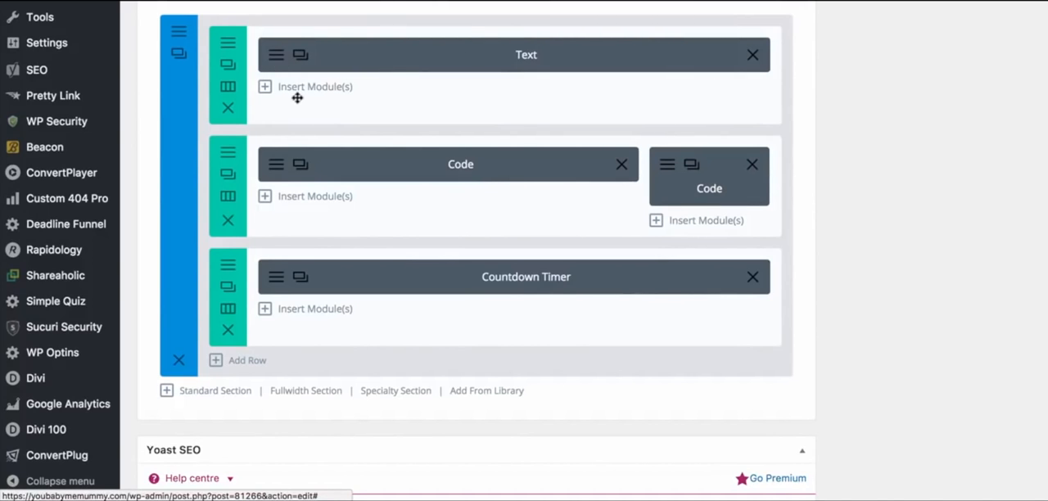
mouse_move(584, 92)
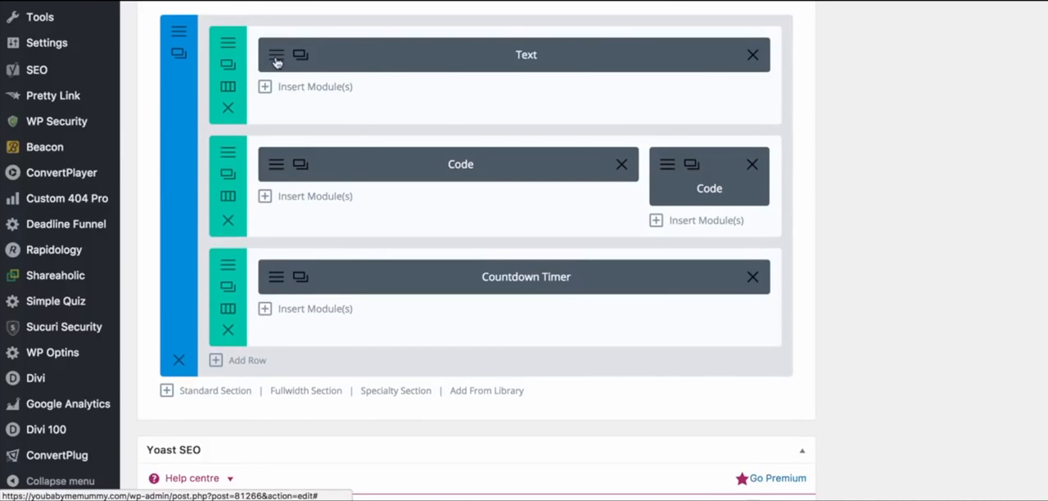
Review the webinar title text module, then open the countdown timer module's settings
left_click(276, 55)
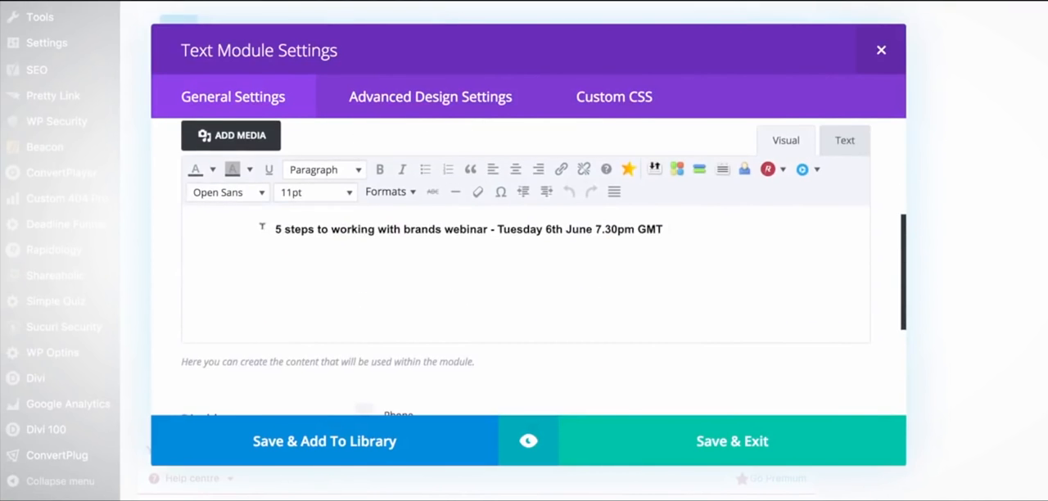
left_click(323, 170)
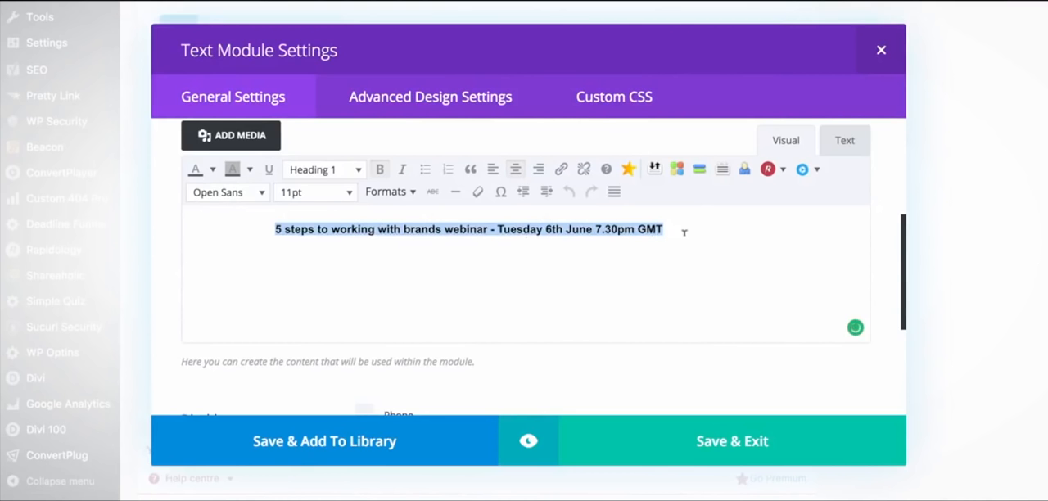
left_click(732, 440)
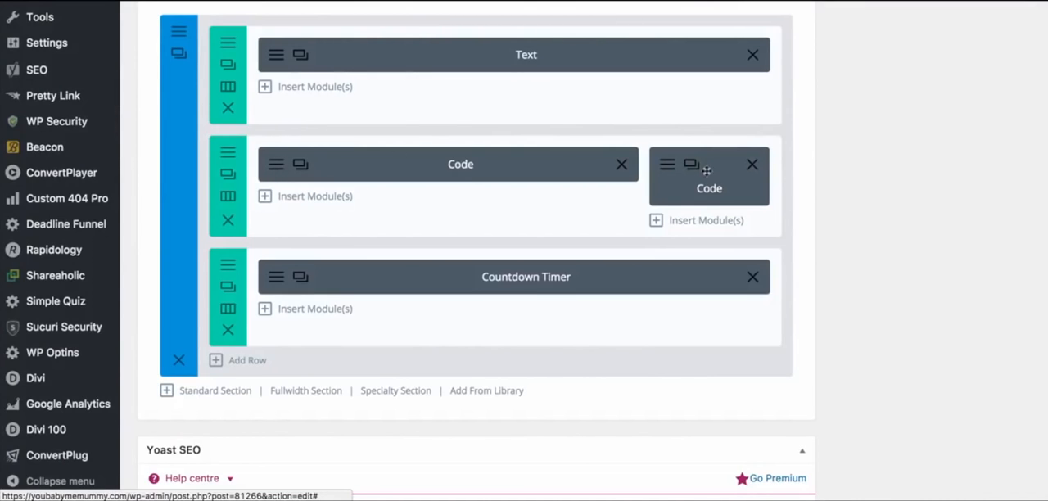
mouse_move(414, 234)
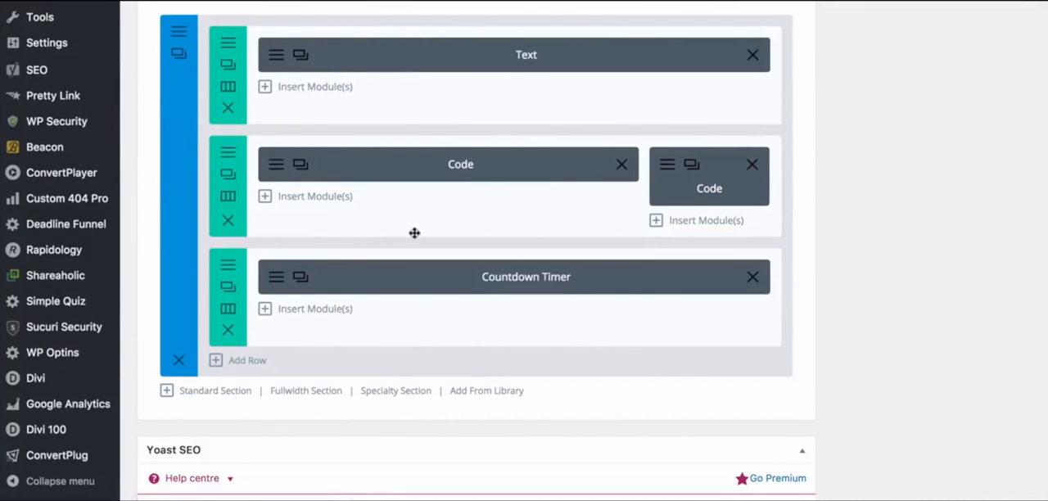
mouse_move(276, 276)
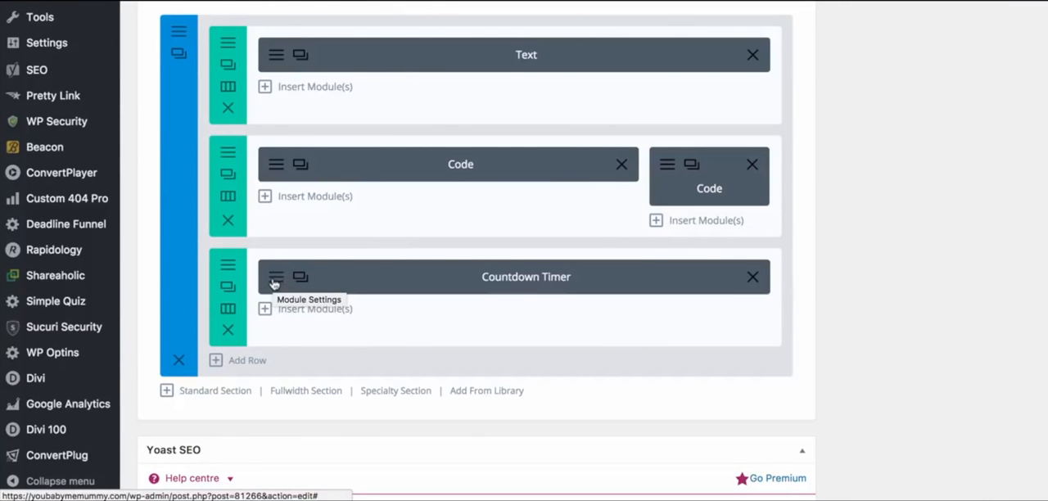
left_click(276, 277)
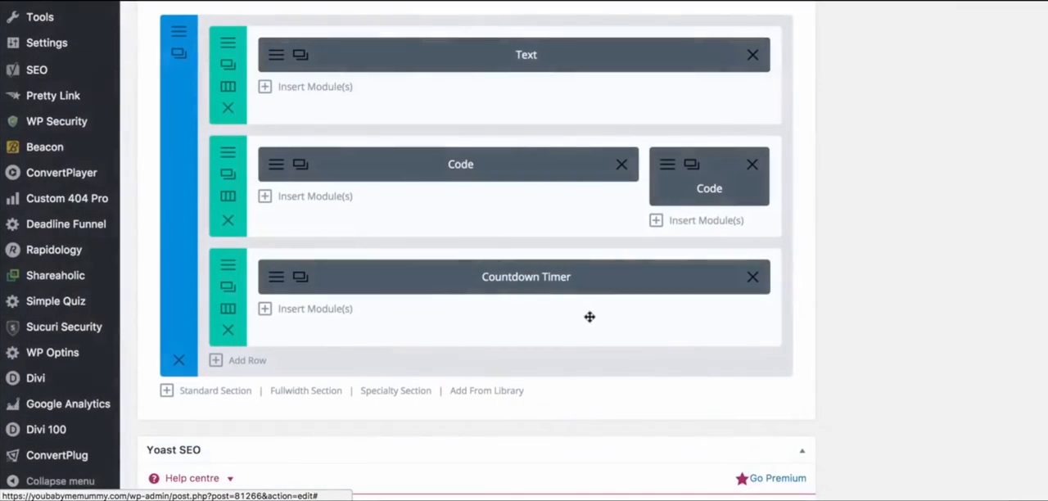
mouse_move(276, 287)
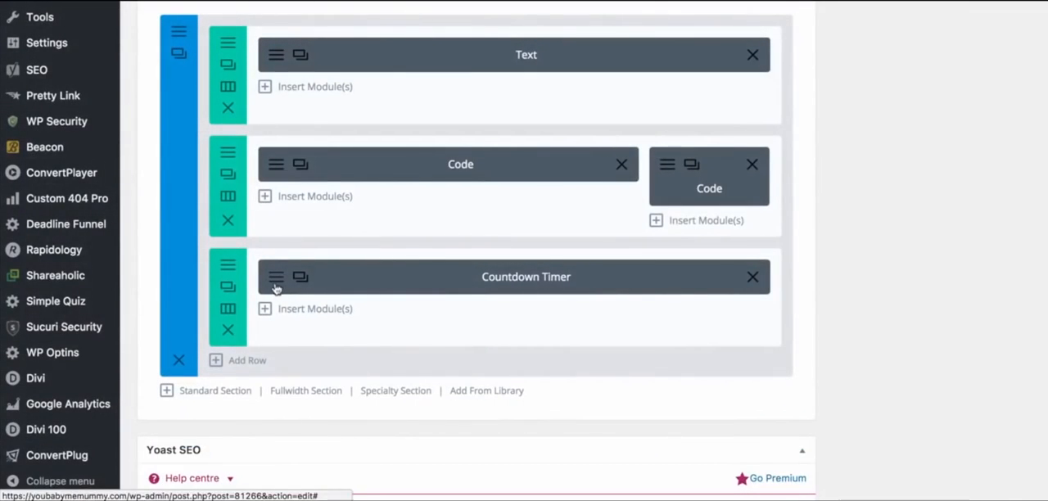
mouse_move(532, 285)
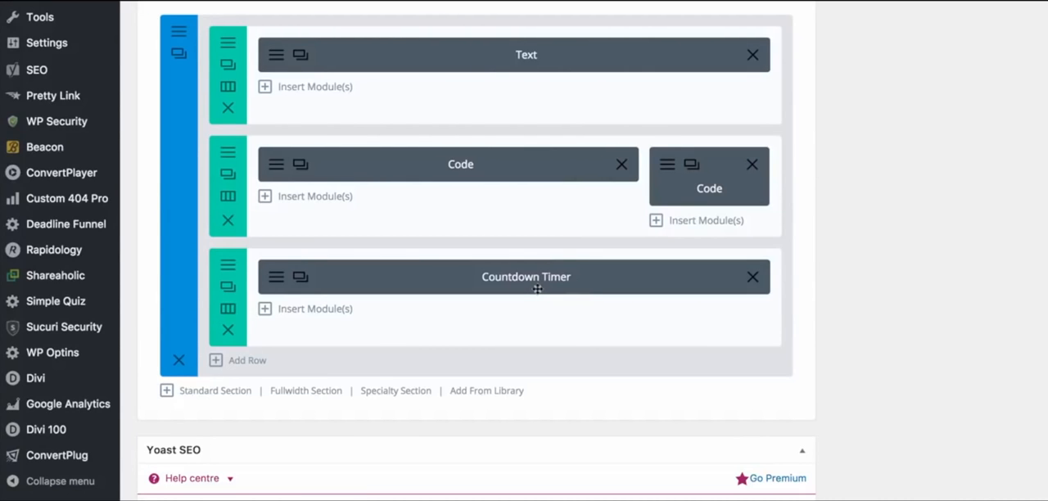
mouse_move(605, 142)
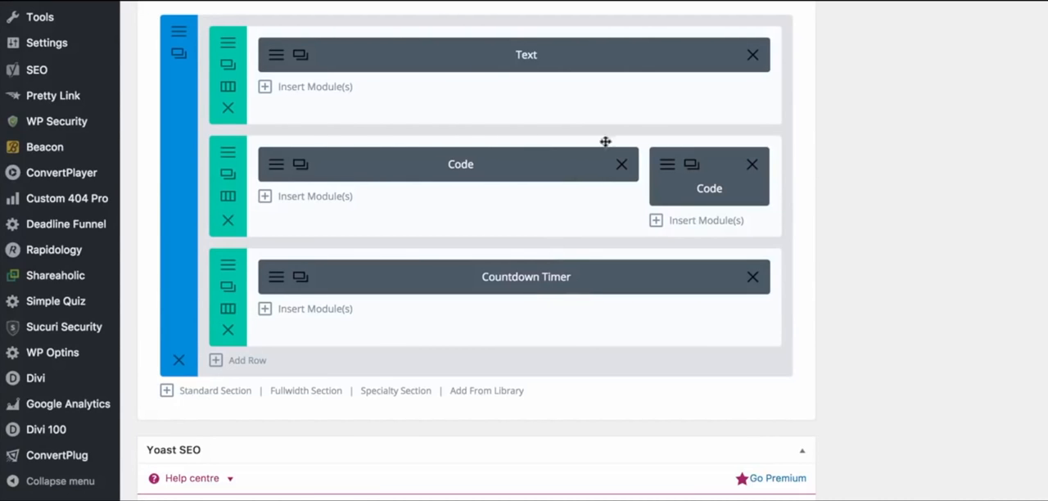
mouse_move(468, 297)
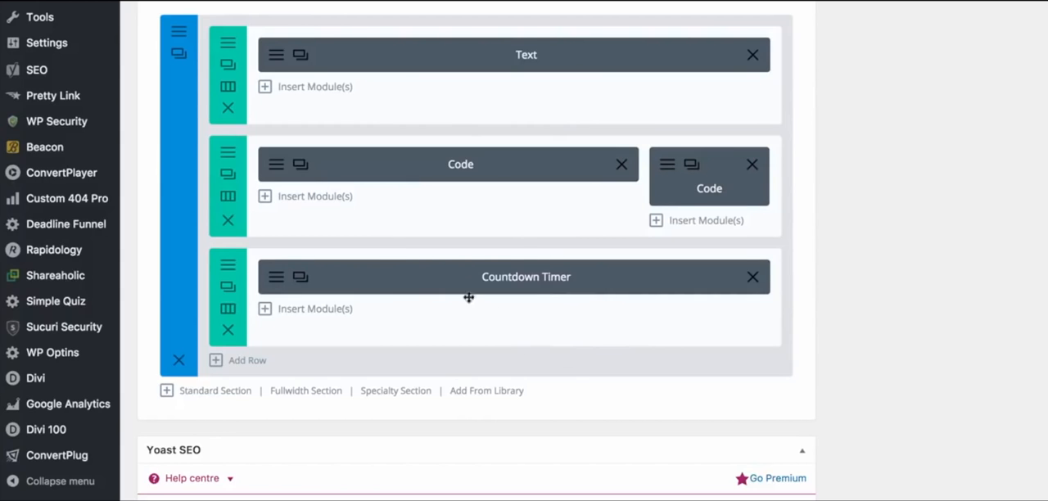
mouse_move(521, 309)
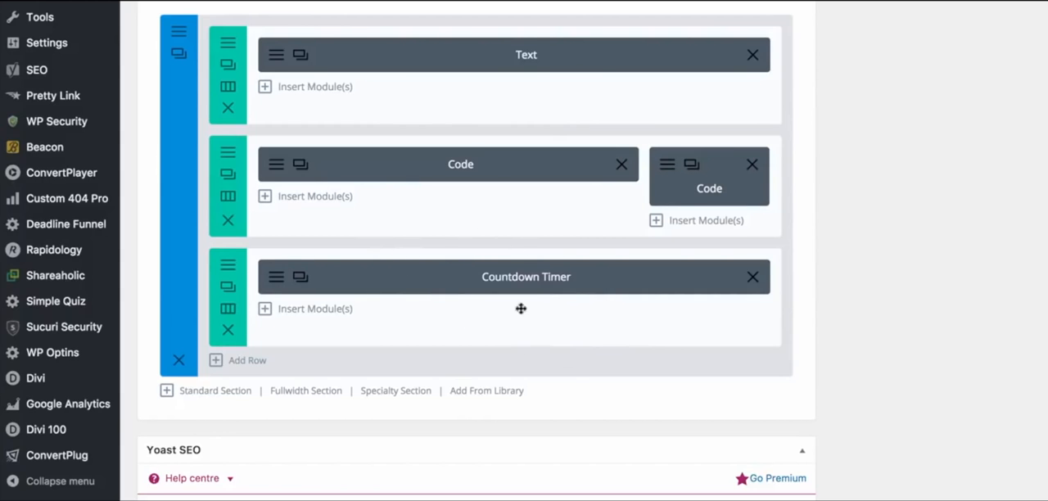
mouse_move(415, 359)
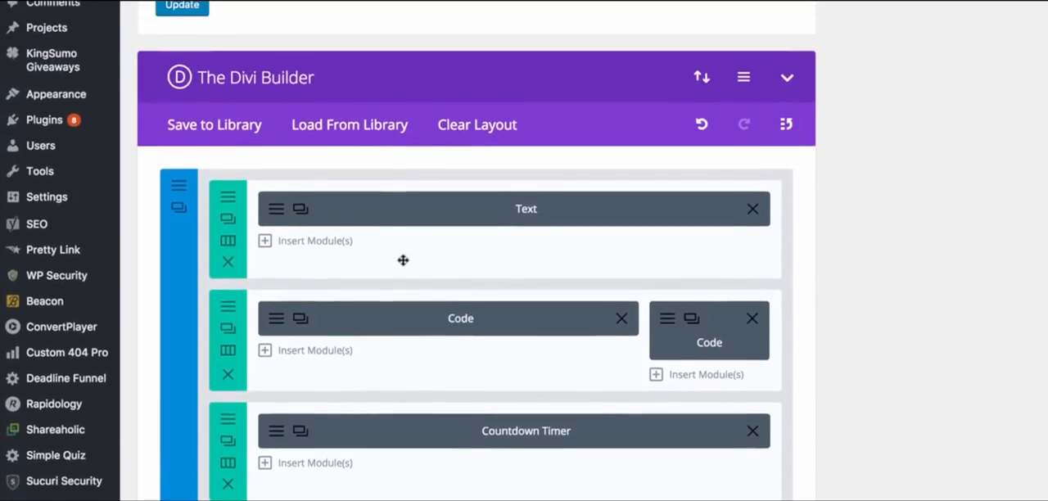
Go to Live Streaming > Events in YouTube Creator Studio
scroll("down", 3)
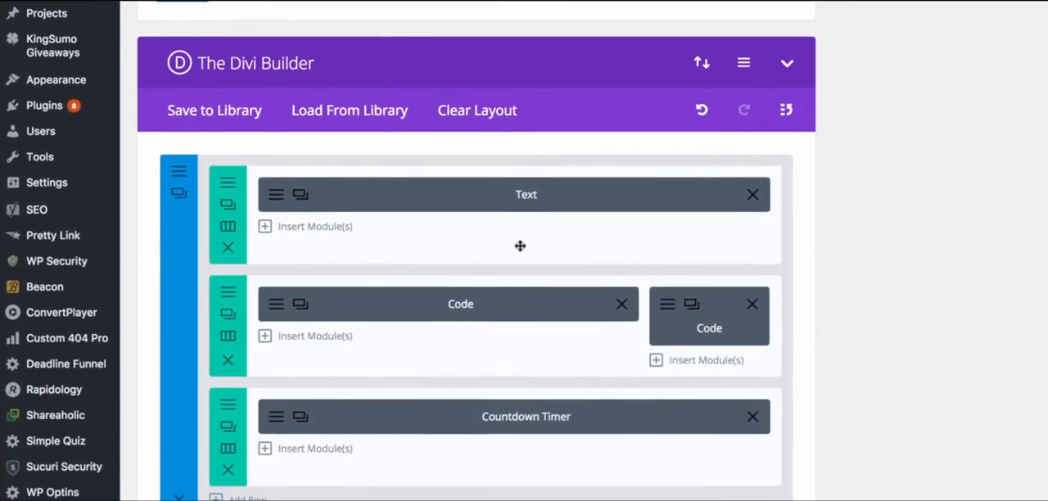
scroll("down", 3)
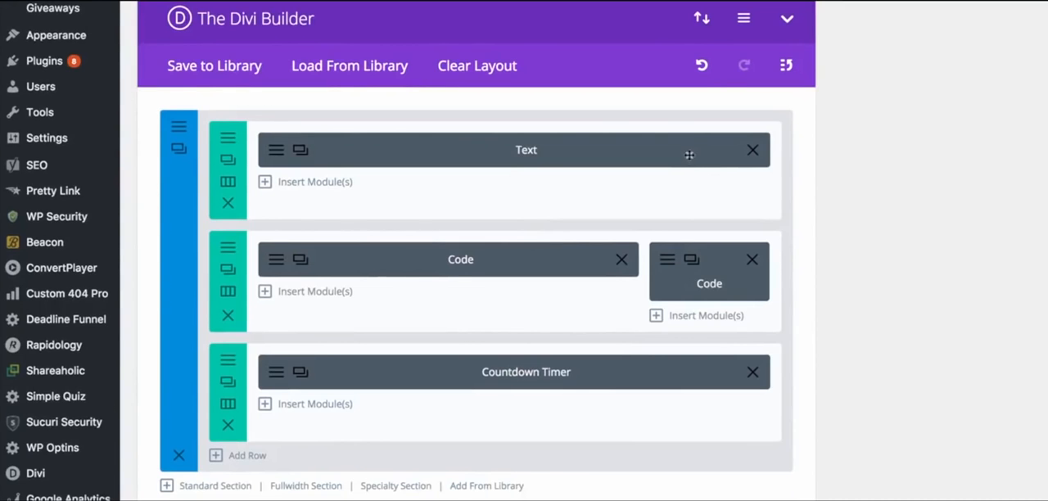
mouse_move(690, 155)
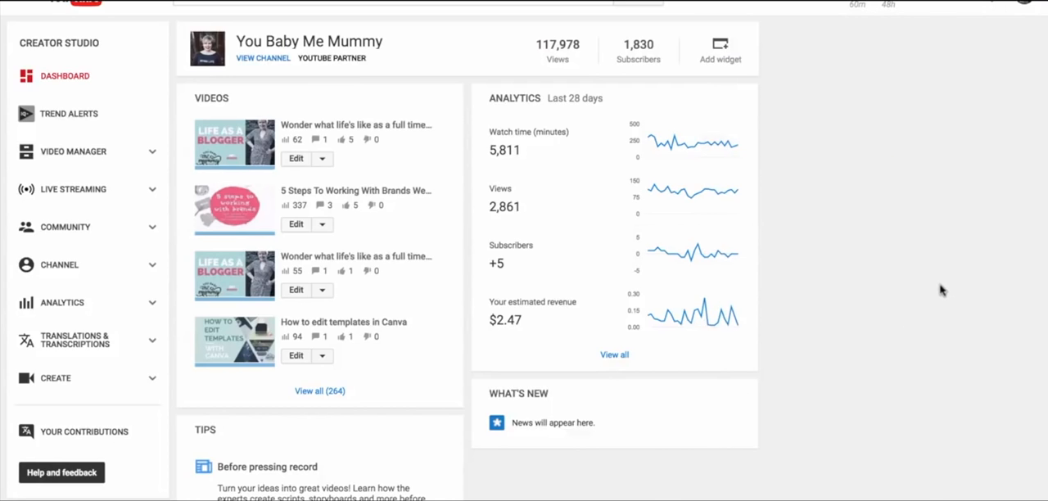
mouse_move(102, 51)
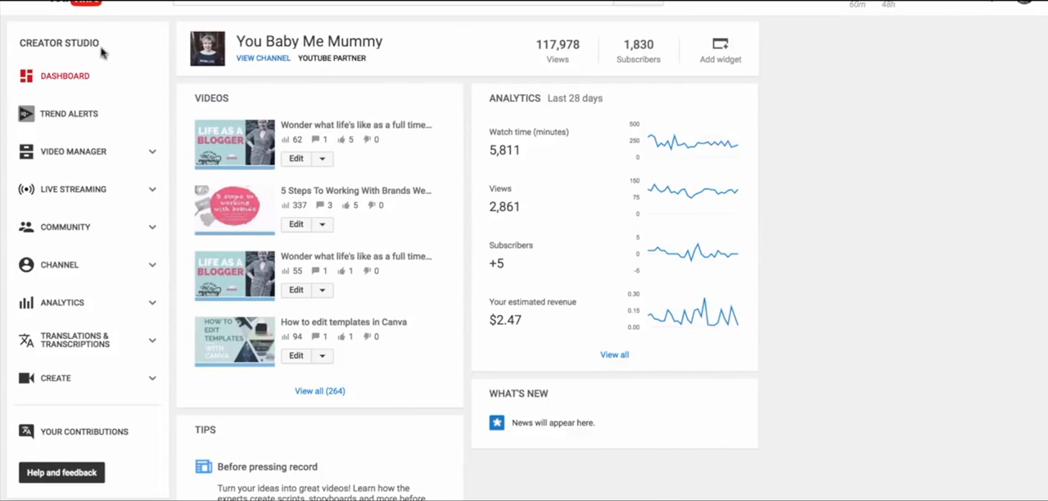
mouse_move(73, 189)
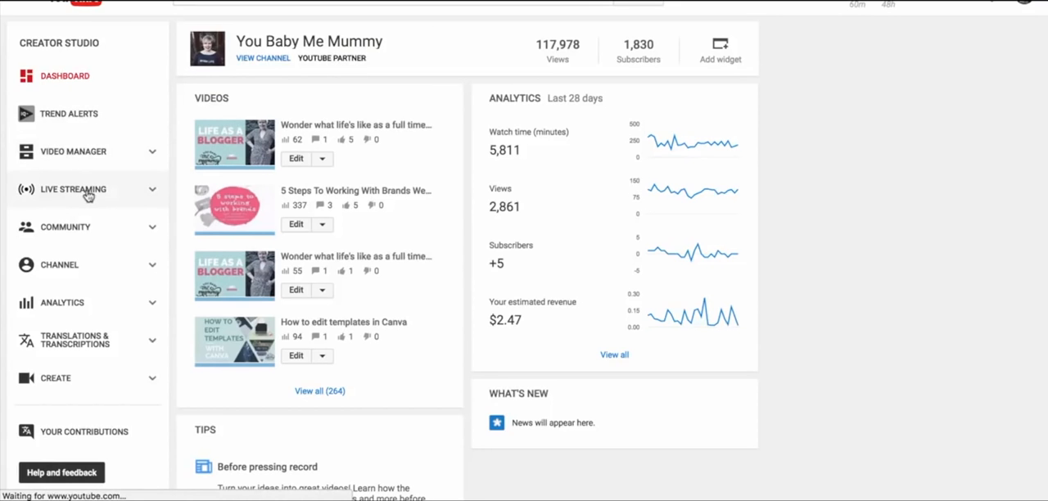
left_click(73, 189)
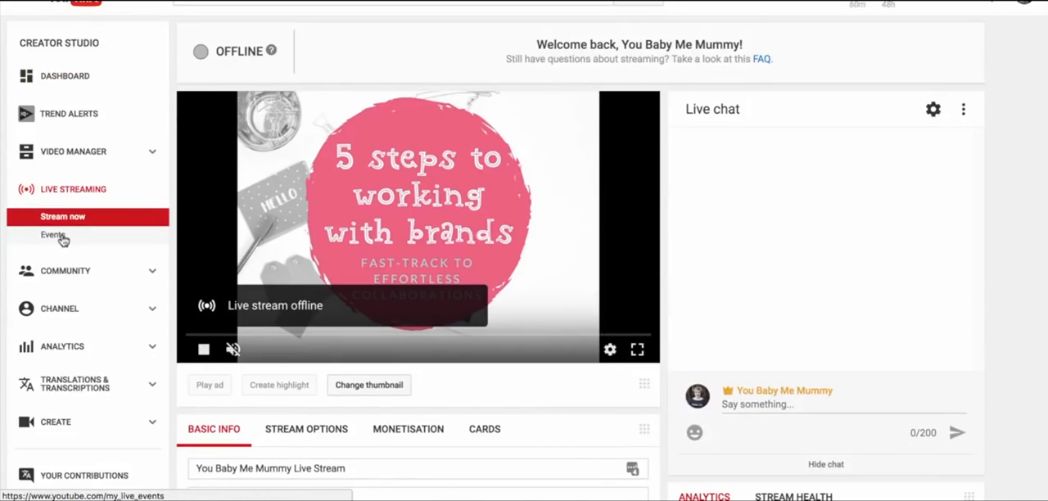
left_click(52, 235)
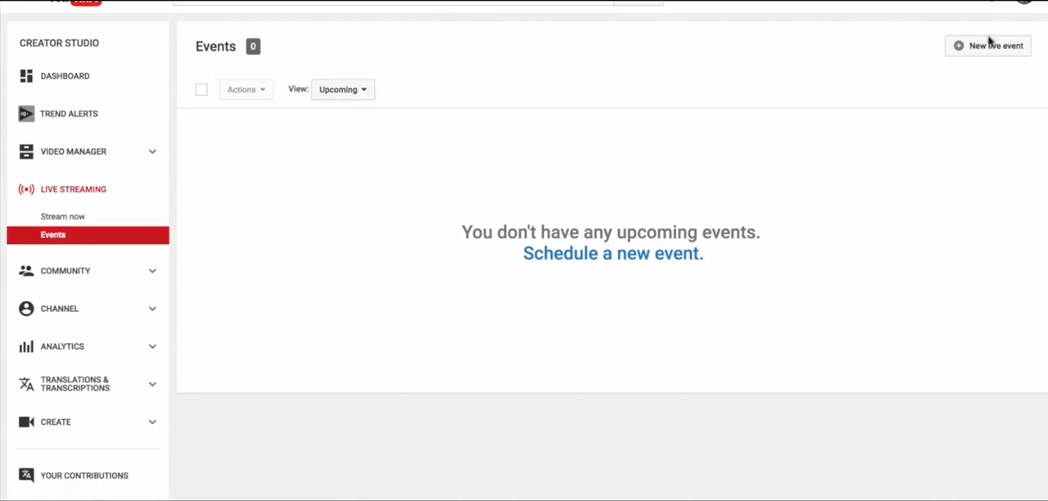
Start a new live event with an 11:30 start time and begin its description
left_click(987, 45)
type("T")
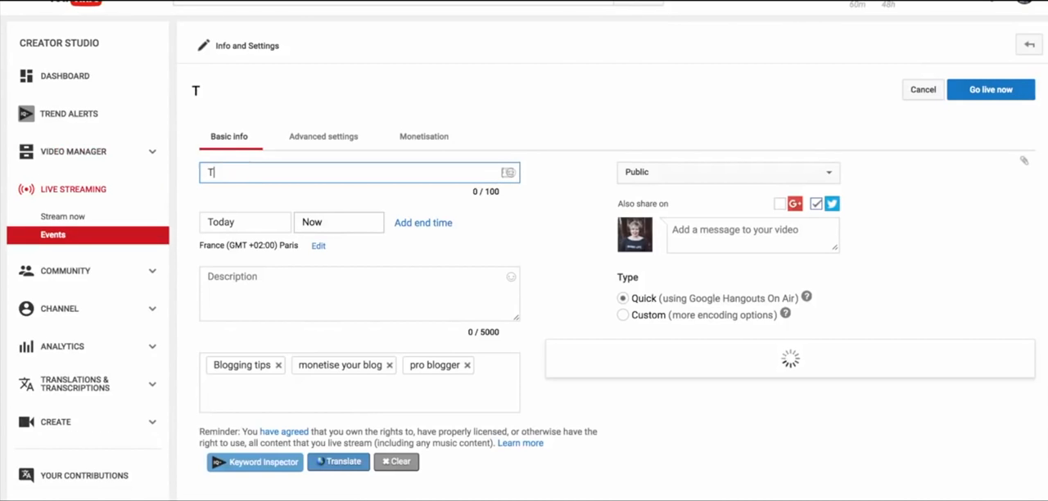
left_click(338, 222)
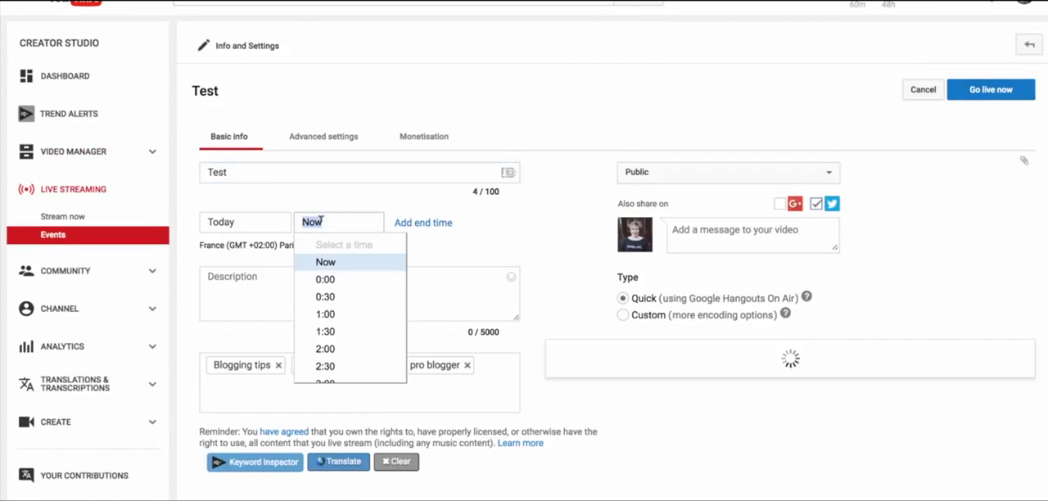
scroll("down", 3)
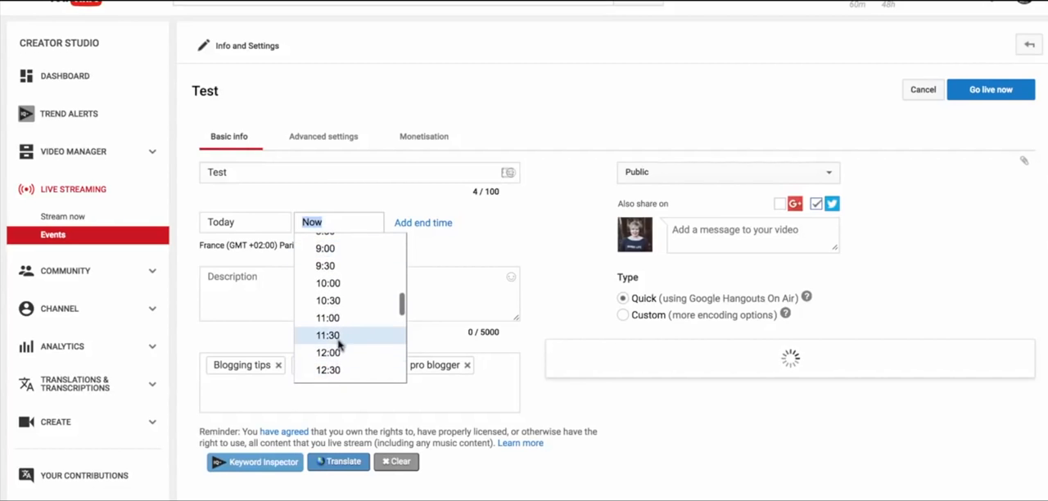
left_click(327, 335)
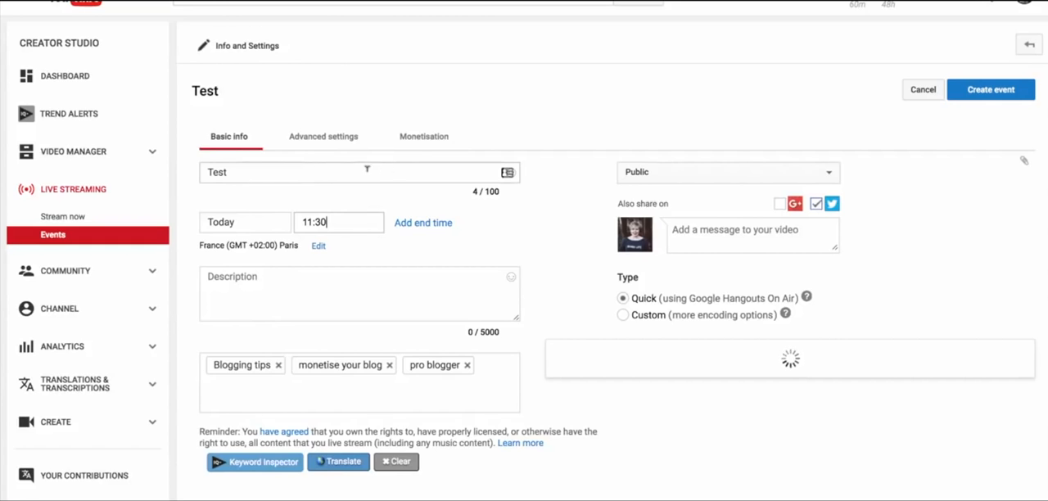
left_click(359, 293)
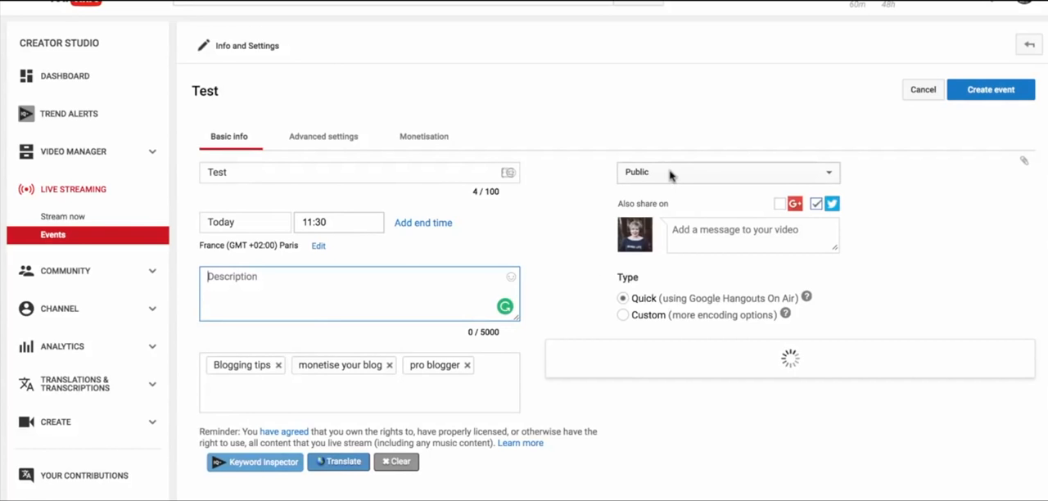
mouse_move(952, 122)
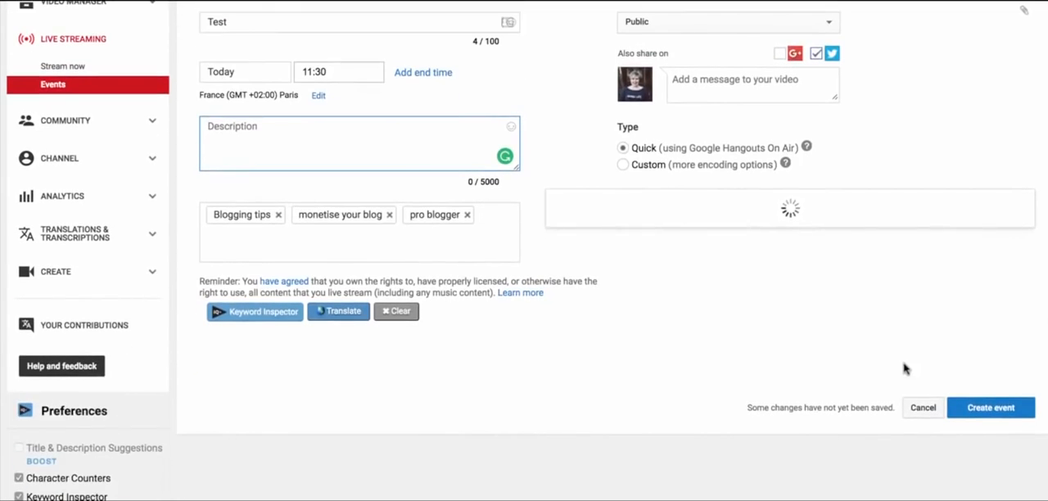
mouse_move(991, 407)
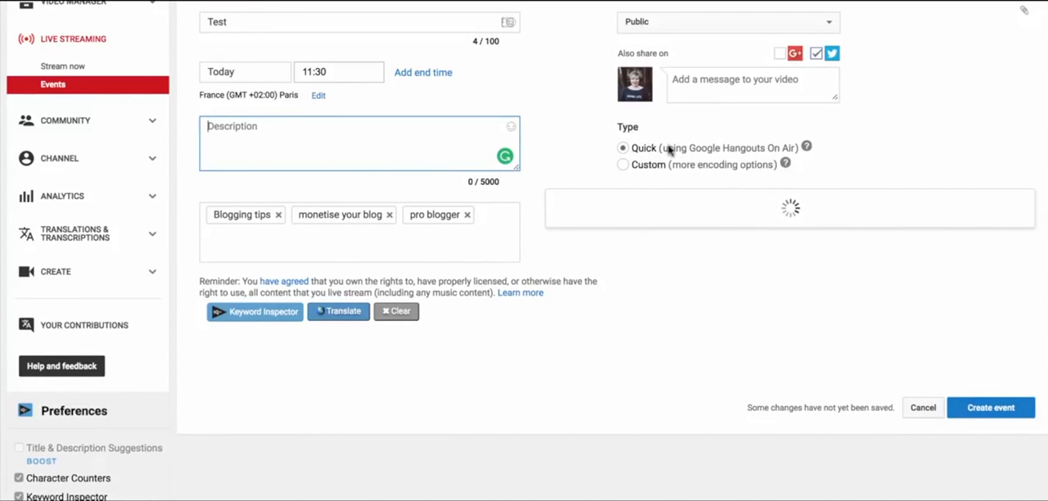
mouse_move(991, 407)
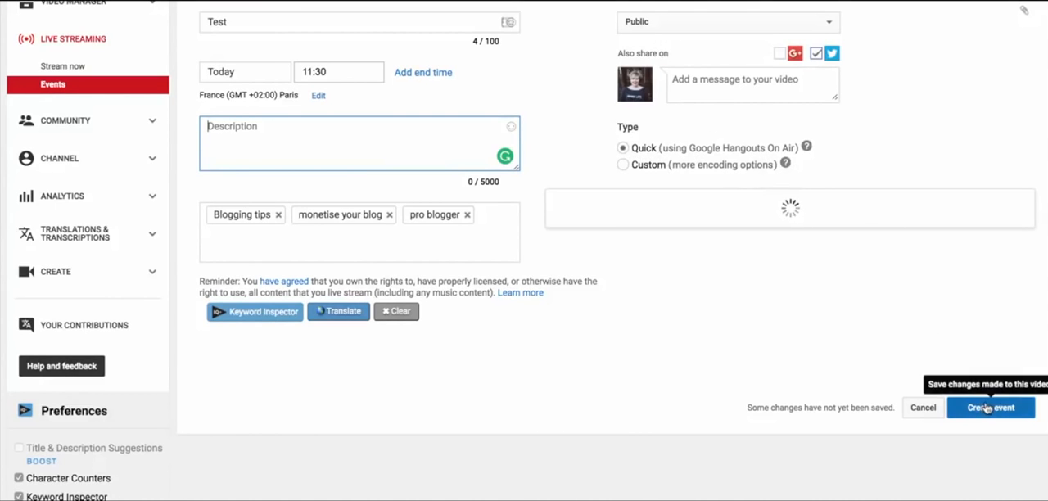
Try saving the event, then change its start date to July 11, 2017
left_click(990, 407)
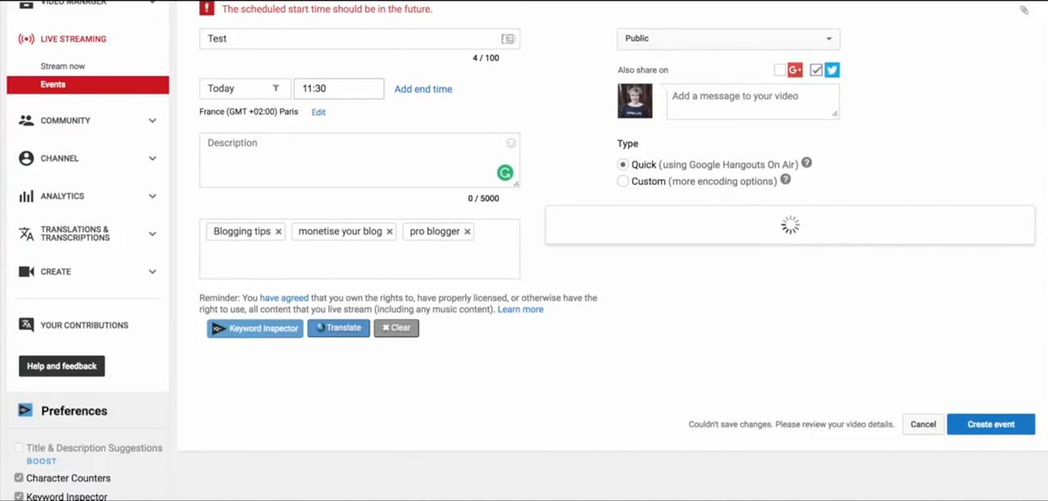
left_click(237, 88)
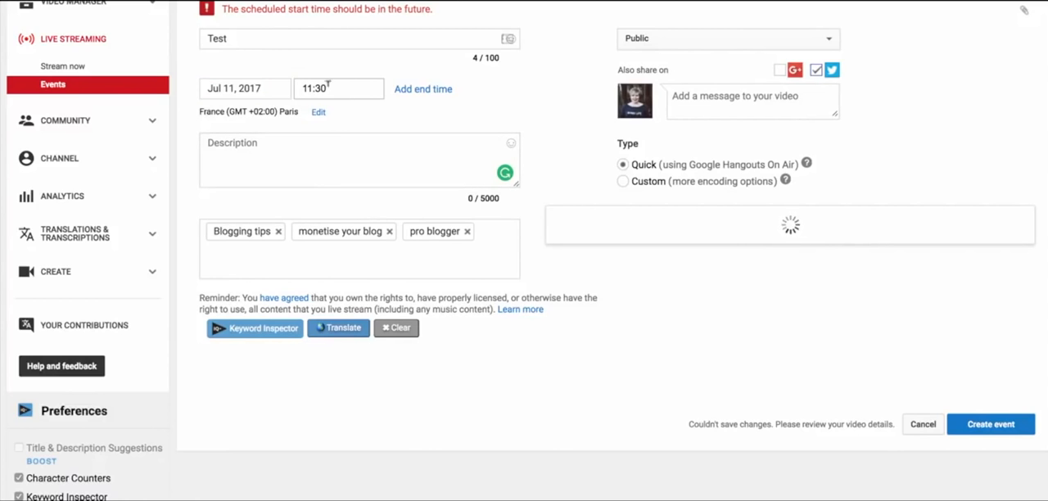
left_click(991, 424)
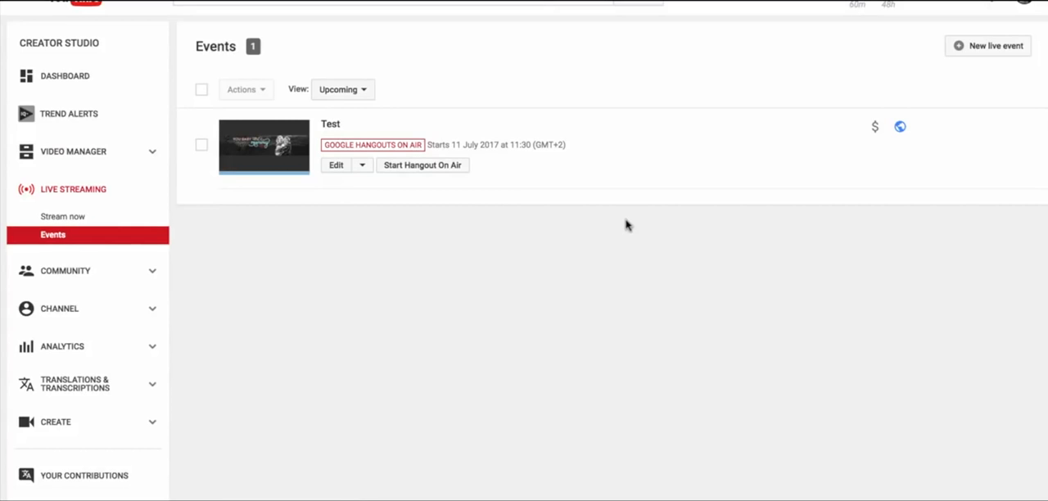
mouse_move(231, 155)
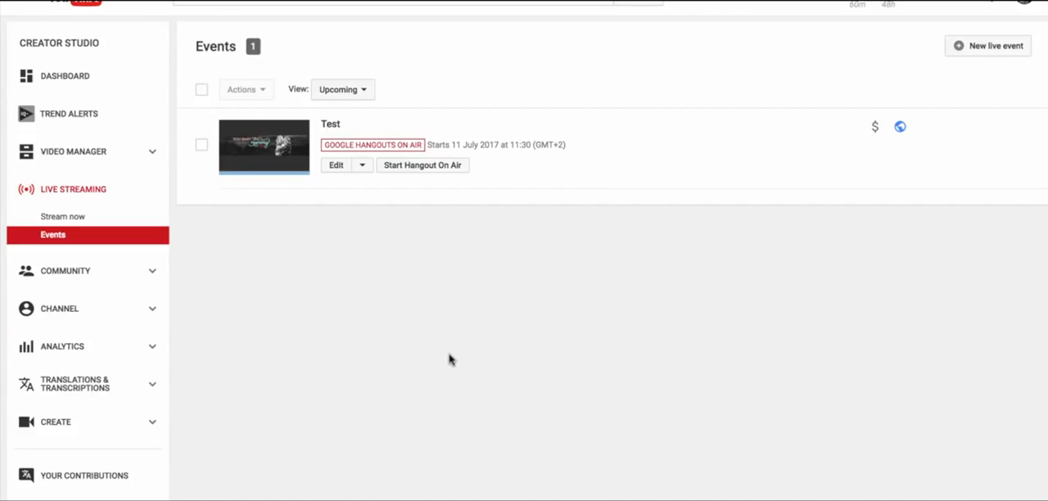
mouse_move(363, 172)
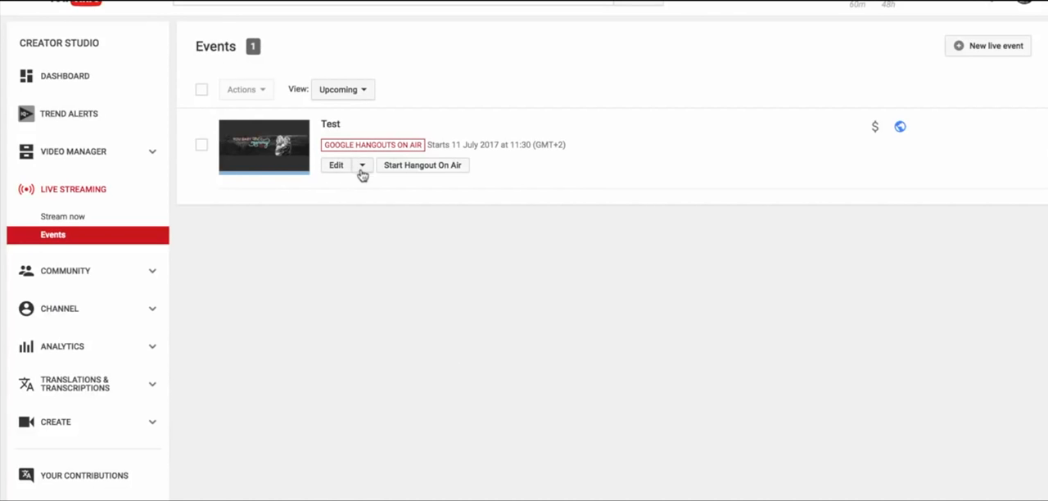
mouse_move(330, 124)
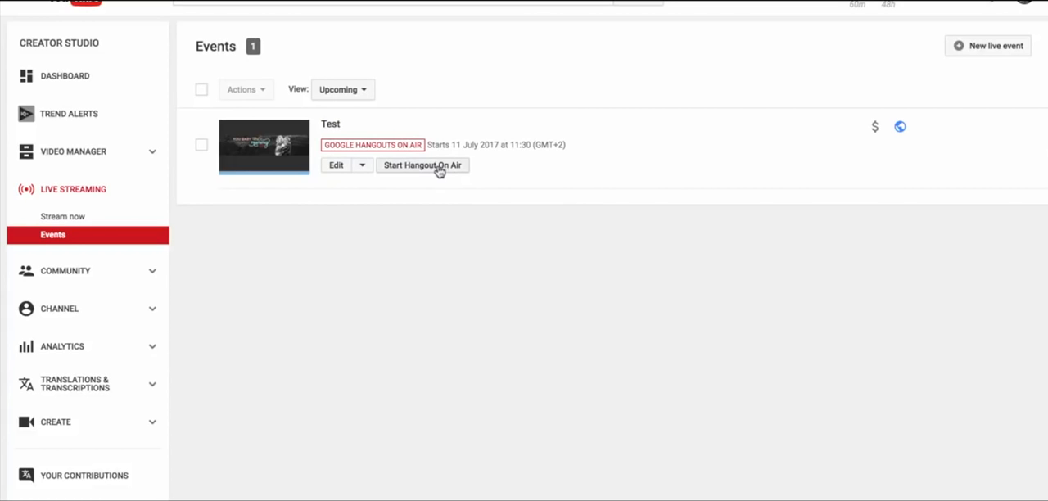
mouse_move(432, 169)
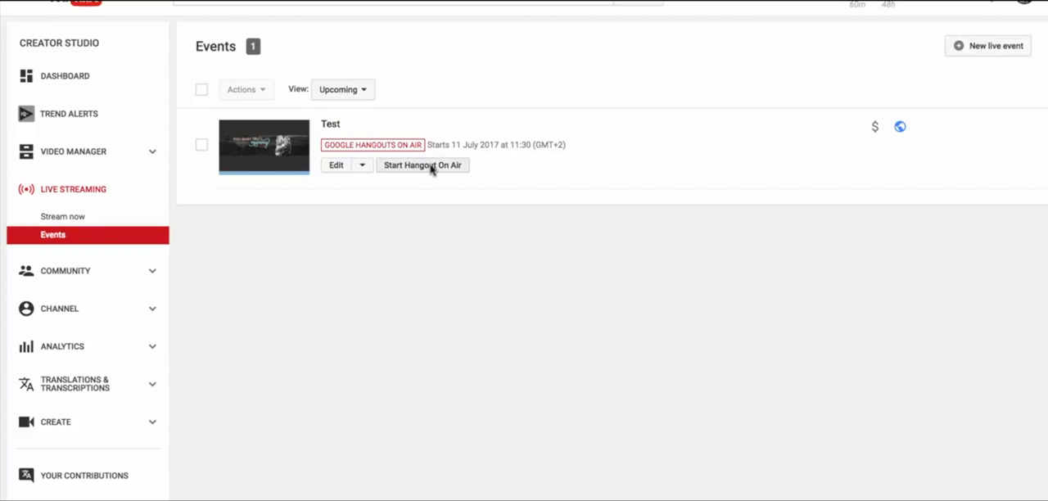
Start the Hangout On Air for the Test event
left_click(422, 165)
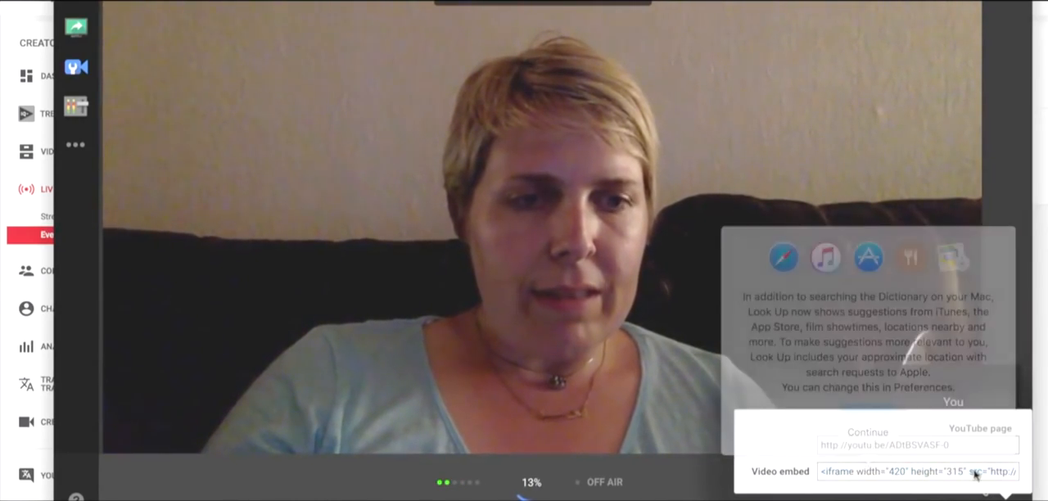
Select the hangout's video embed code for copying
left_click(901, 472)
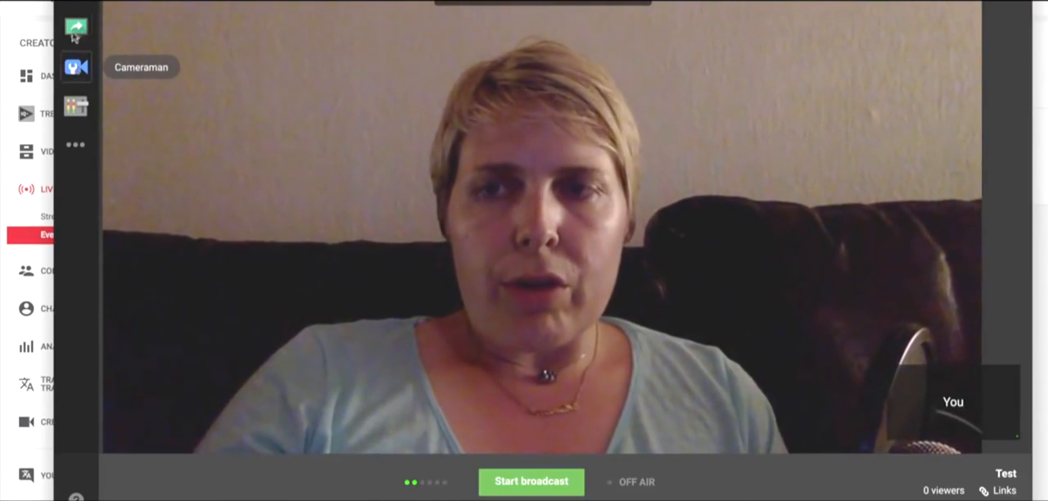
Screenshare the '5 steps to working with brands' Keynote window
left_click(76, 26)
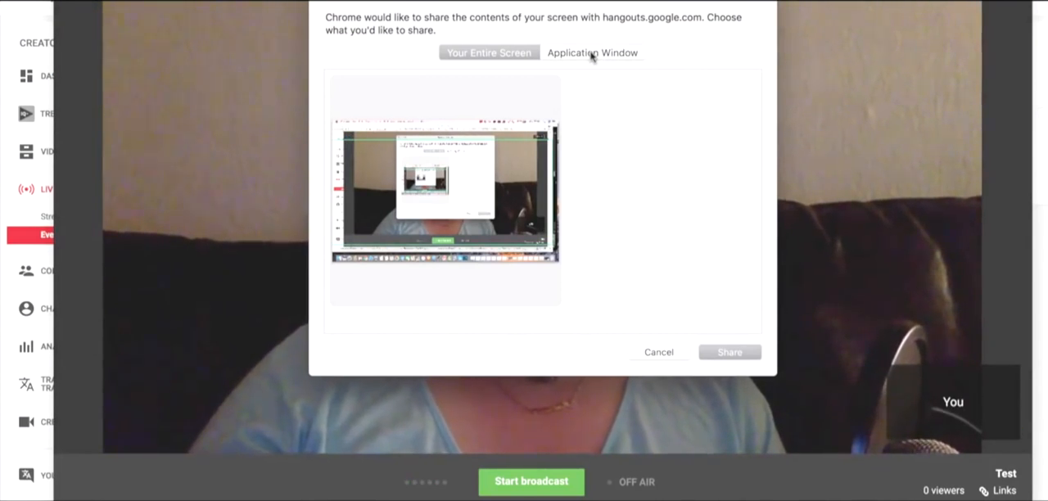
left_click(592, 53)
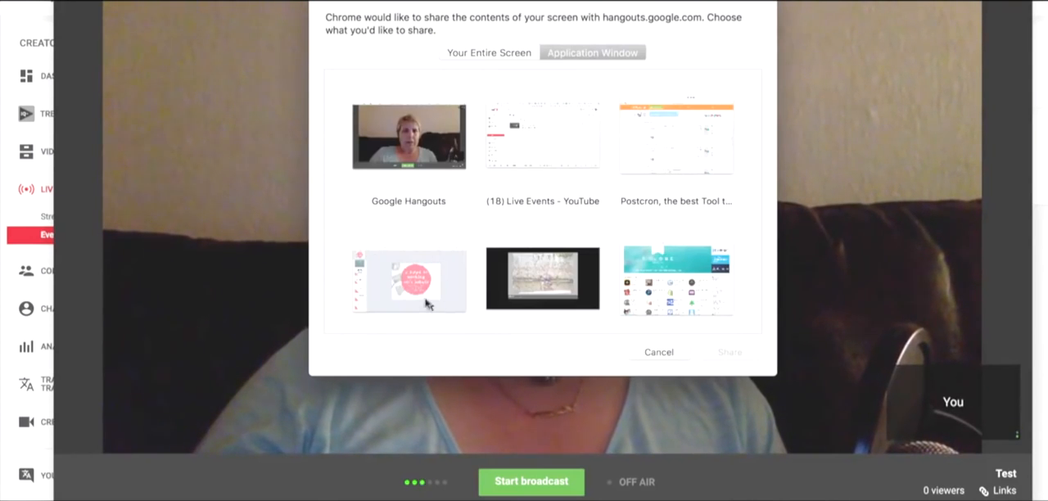
left_click(409, 280)
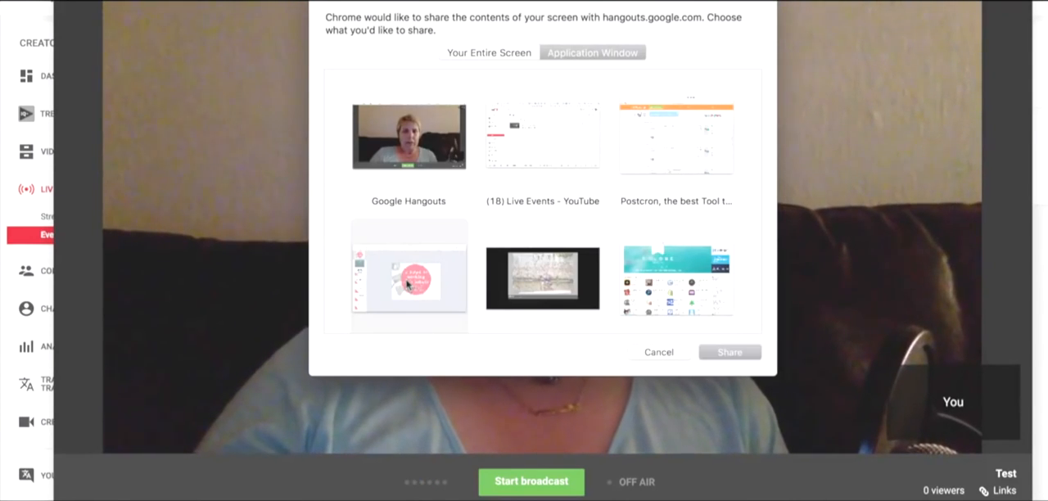
left_click(728, 351)
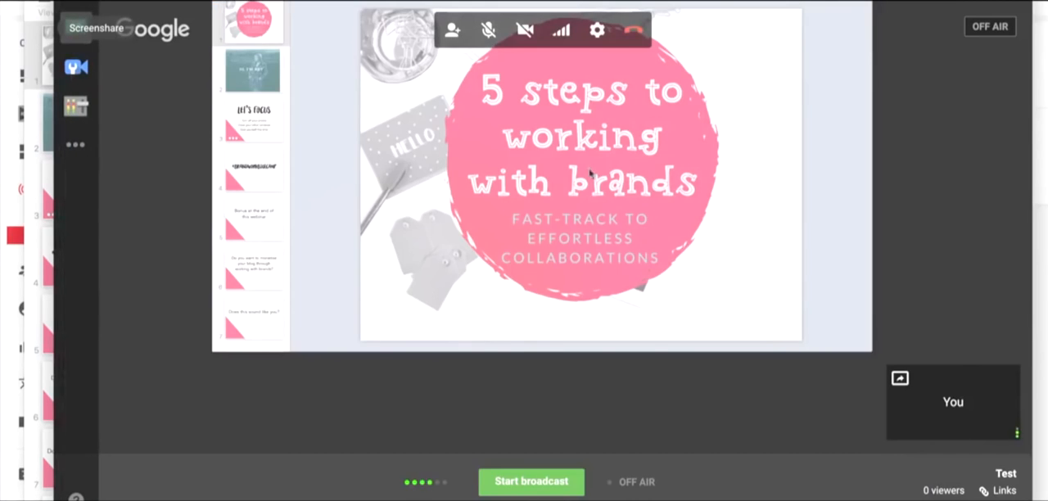
mouse_move(434, 90)
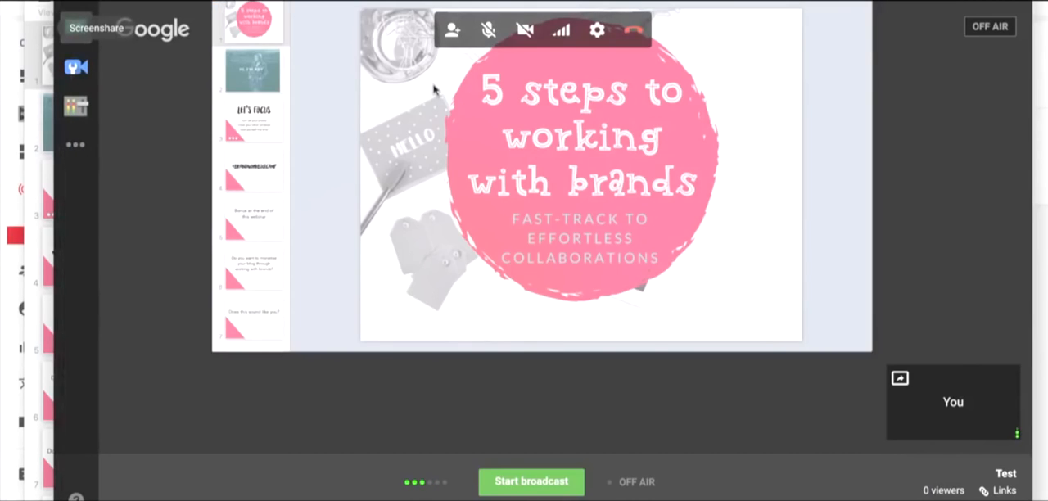
mouse_move(440, 135)
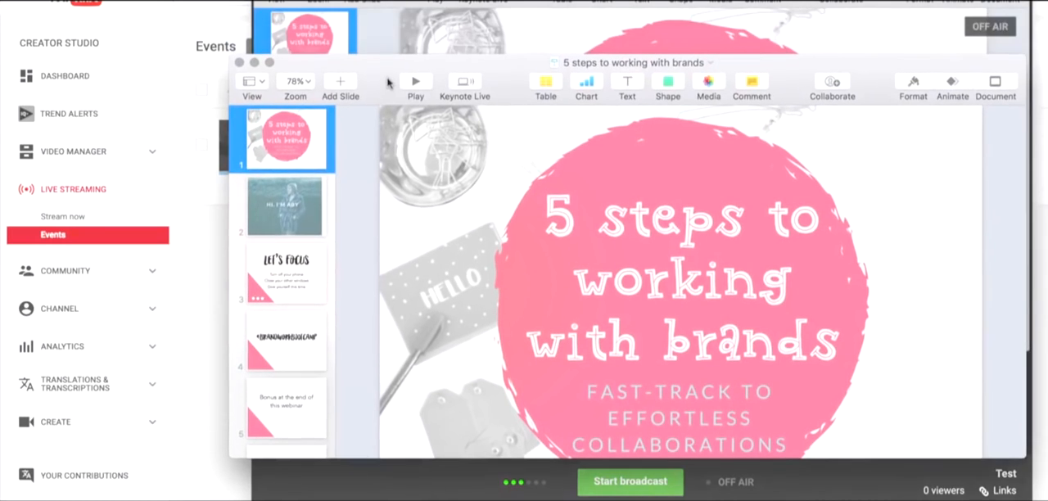
mouse_move(364, 109)
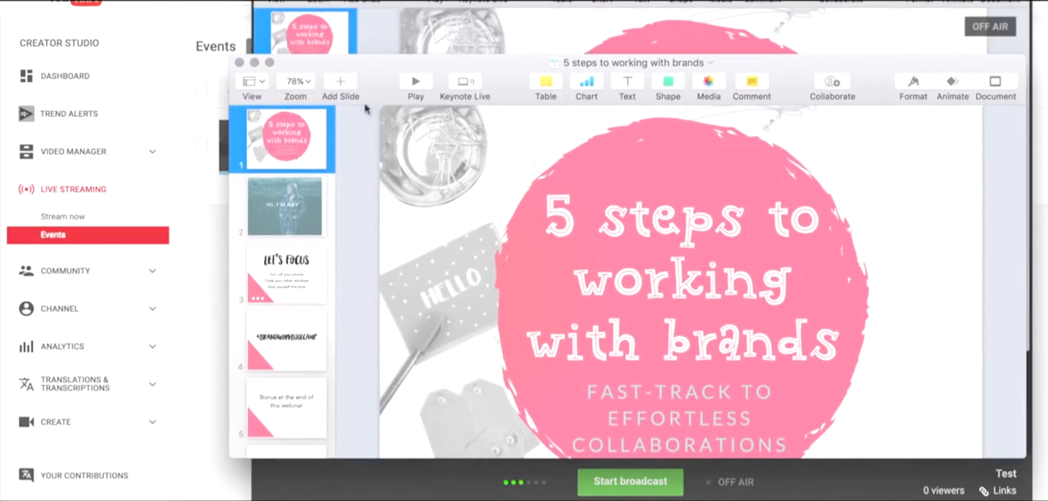
Show the HI, I'M ABY, LET'S FOCUS and ignored-pitches slides in Keynote
left_click(282, 206)
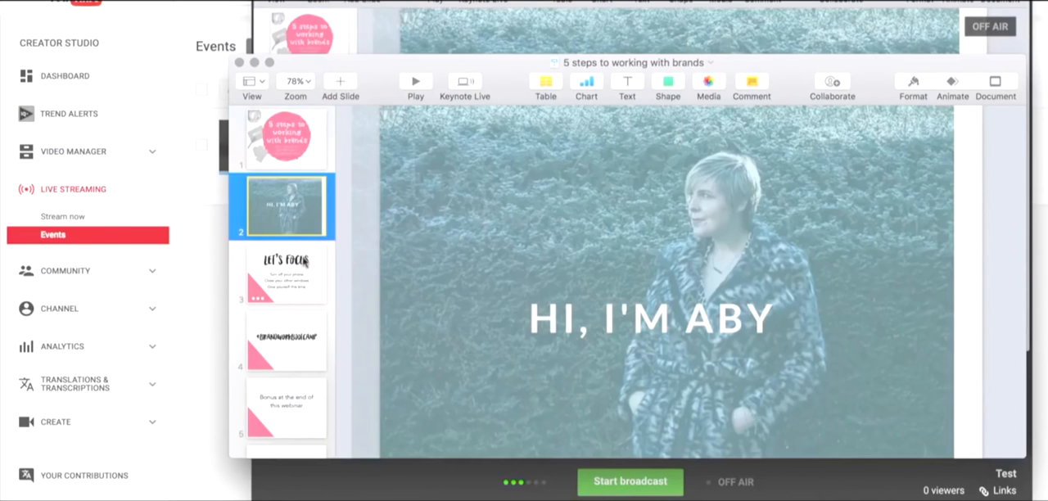
left_click(283, 340)
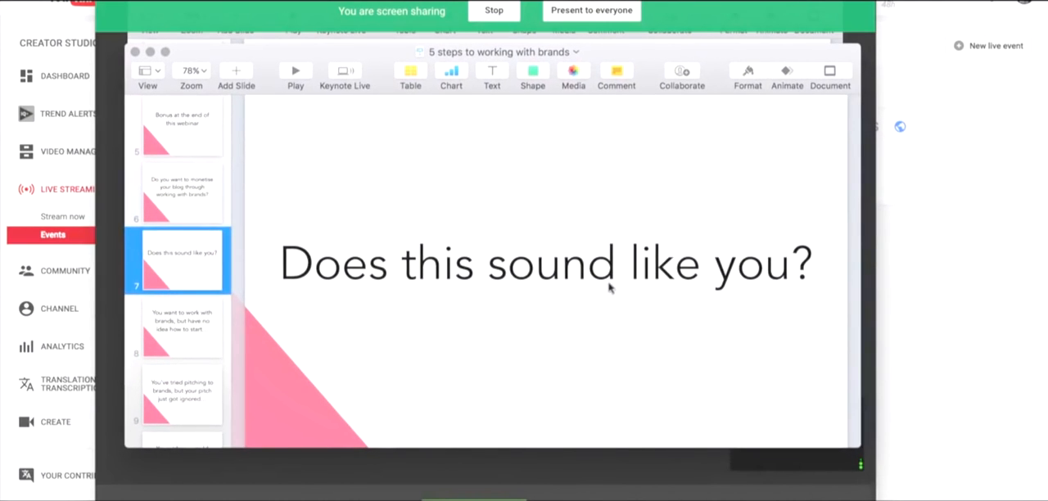
left_click(180, 394)
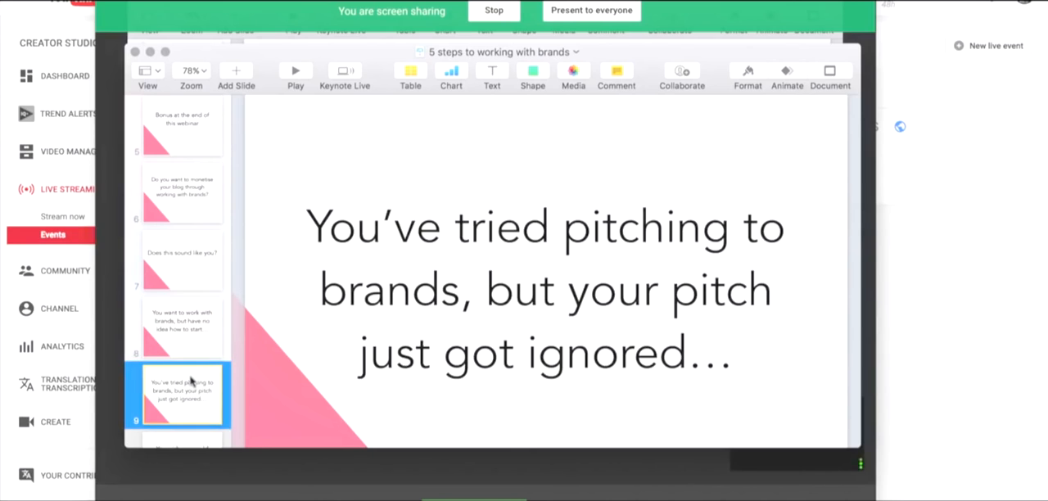
scroll("down", 3)
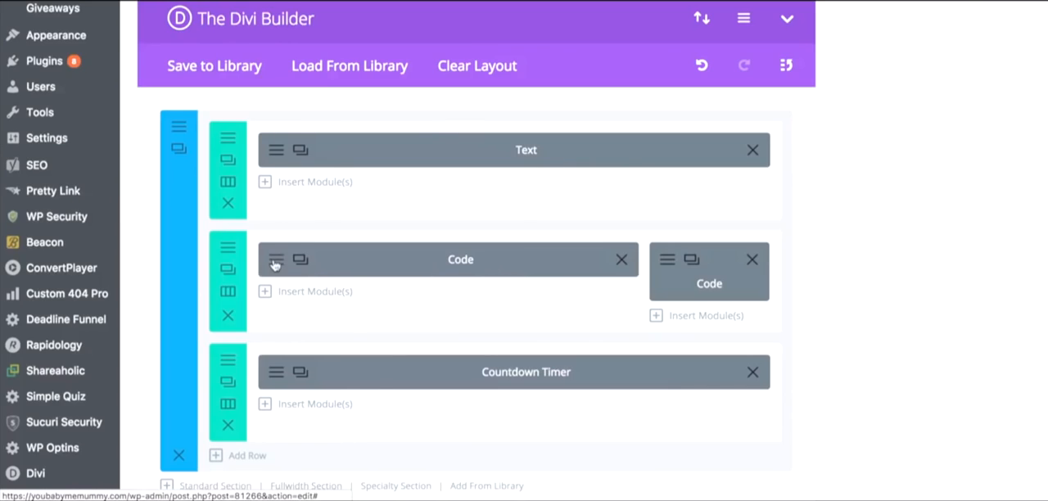
mouse_move(275, 258)
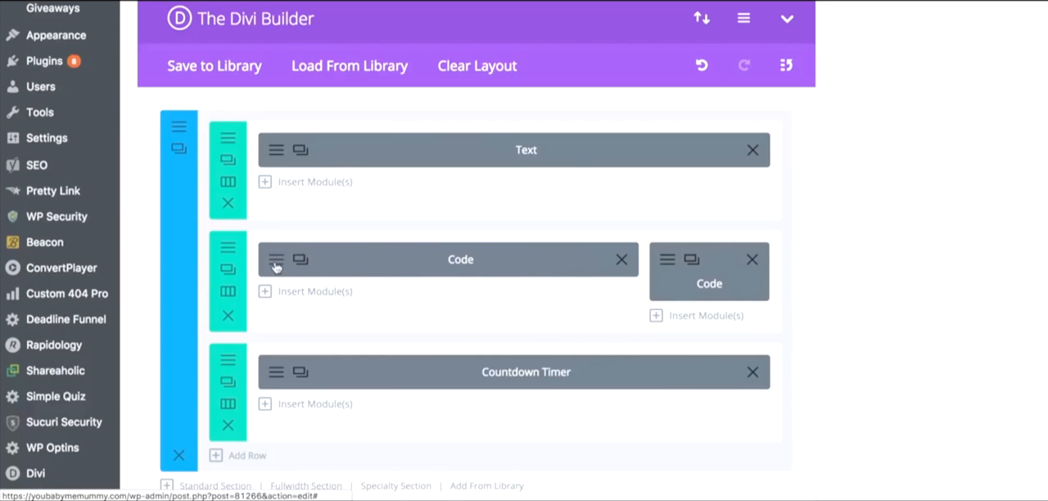
Paste the YouTube embed iframe into the wider Code module and save
left_click(276, 260)
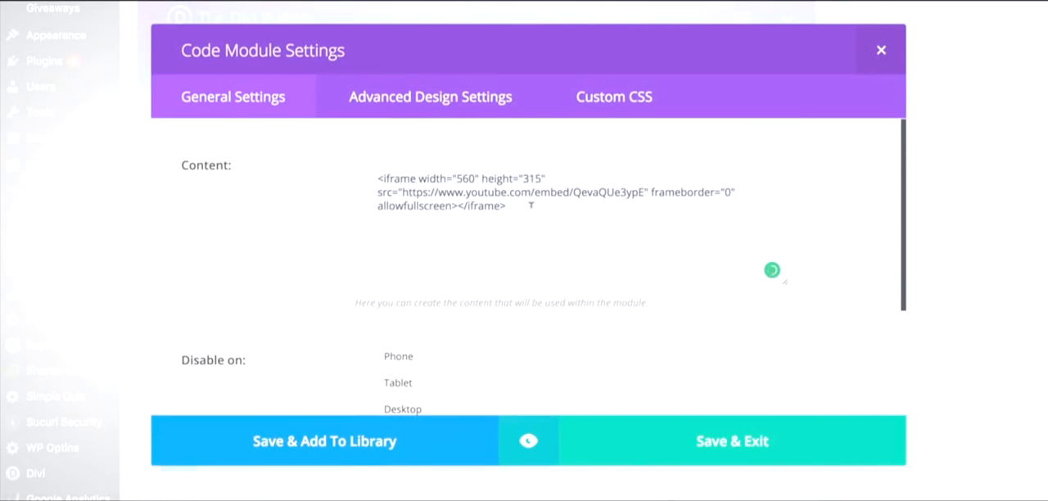
type("<iframe width=\"420\" height=\"315\" src=\"http://www.youtube.com/embed/ADtBSVASF-0\" frameborder=\"0\" allowfullscreen></iframe>")
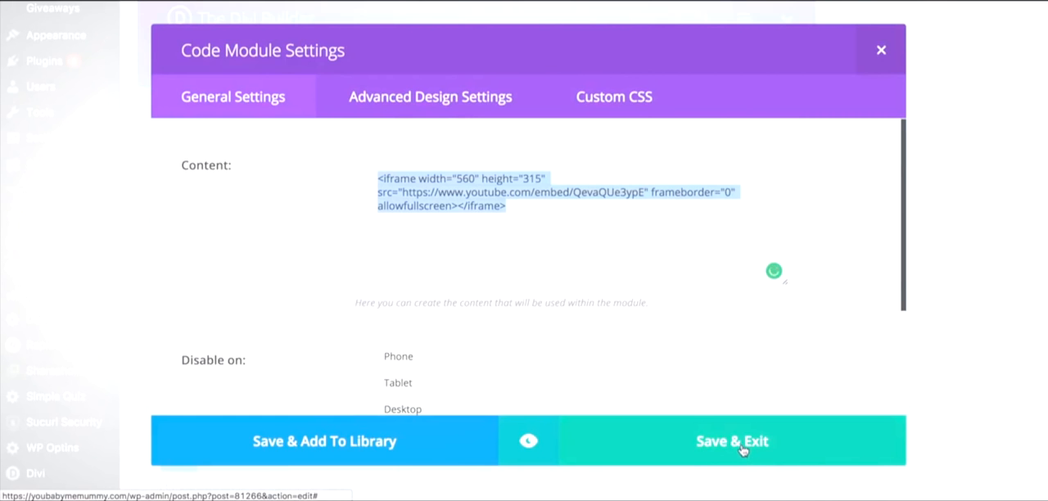
left_click(731, 440)
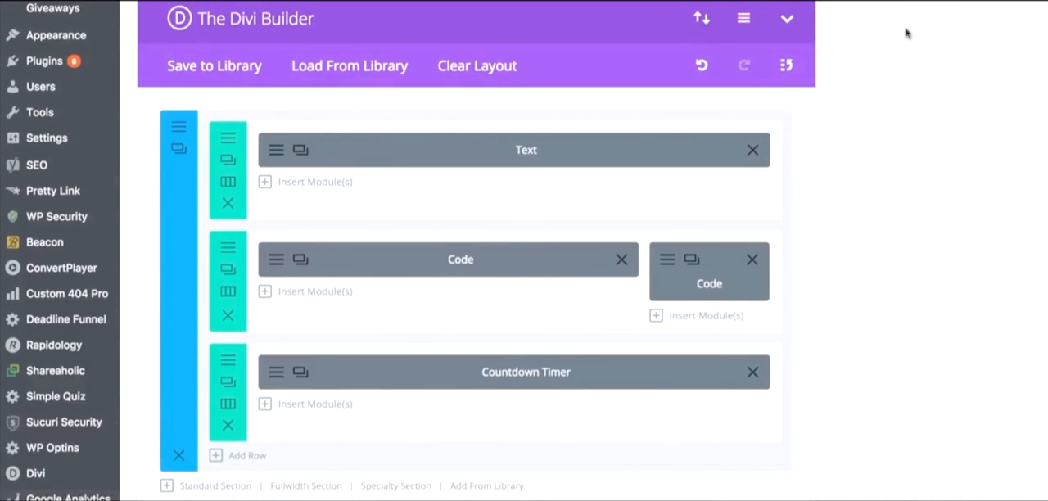
mouse_move(801, 303)
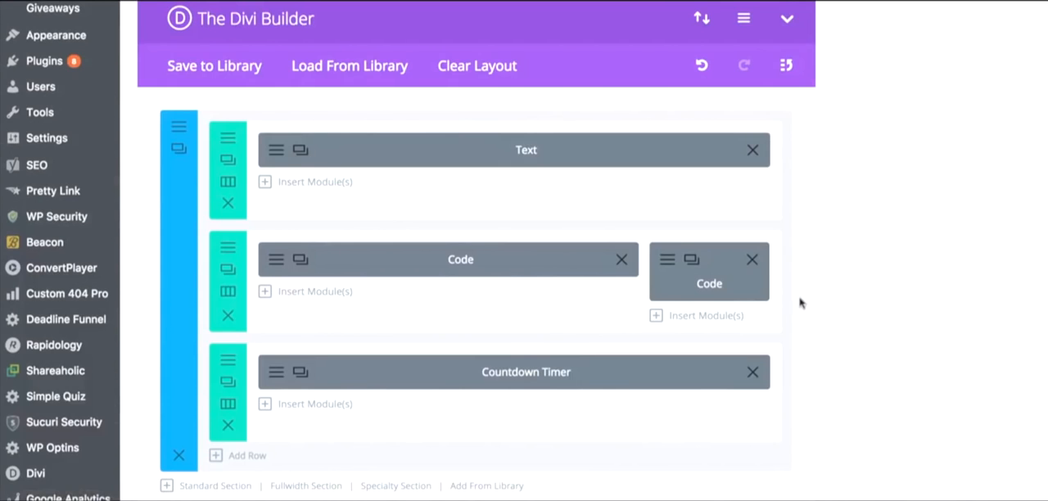
mouse_move(843, 383)
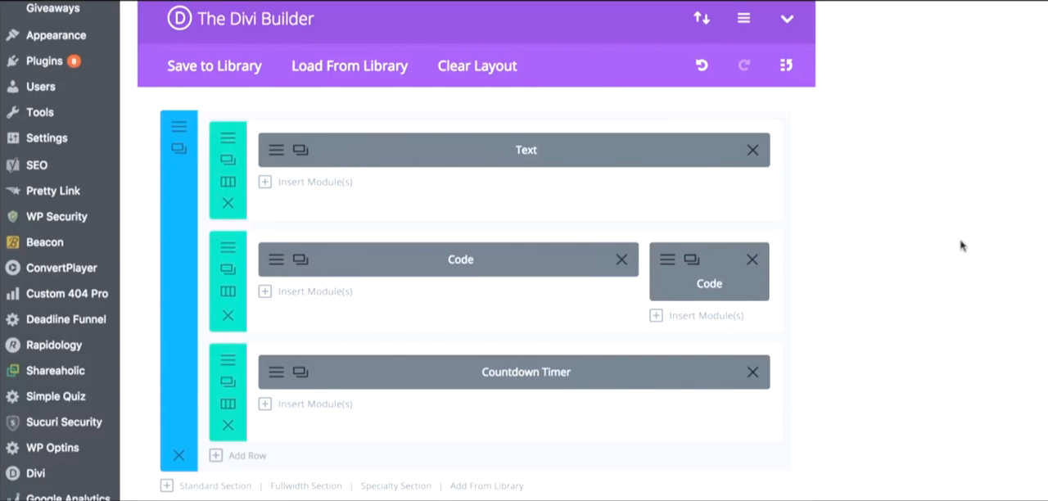
mouse_move(974, 39)
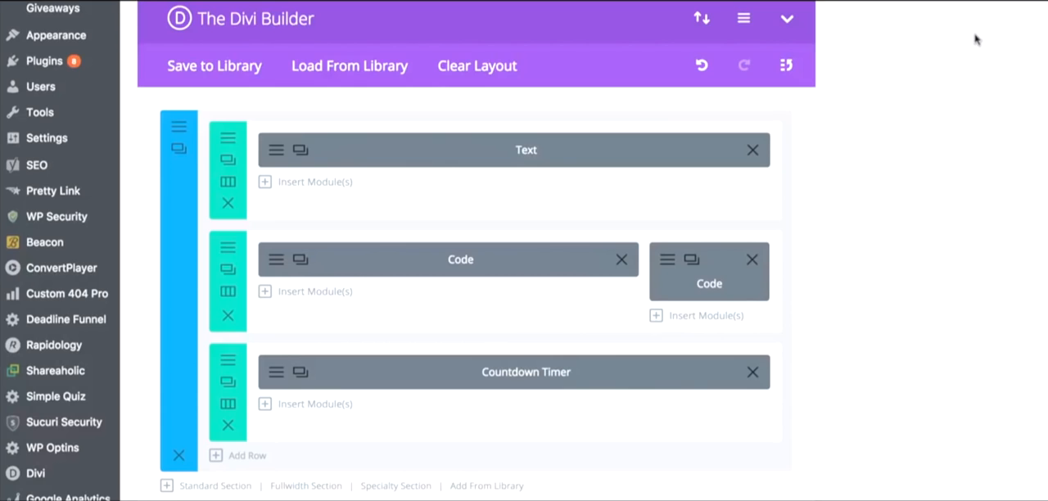
mouse_move(952, 117)
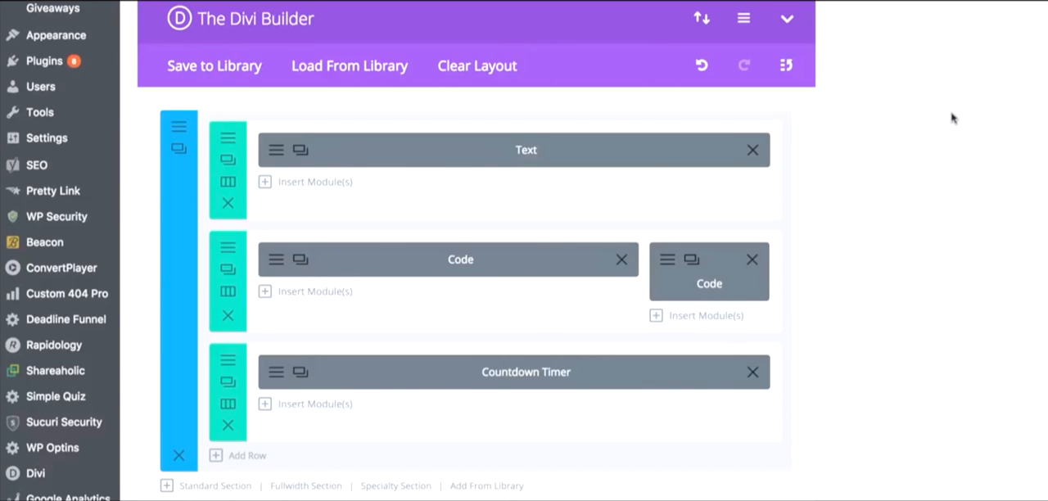
mouse_move(939, 164)
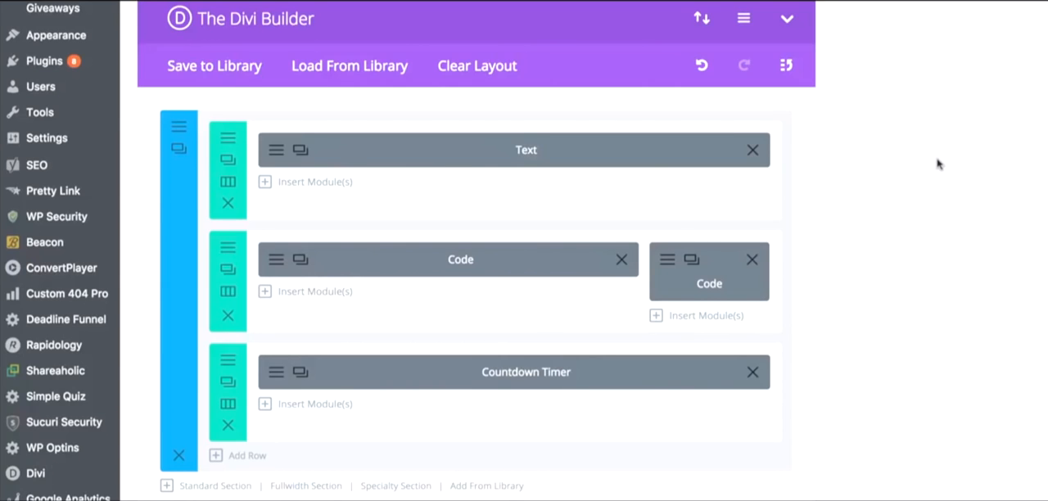
mouse_move(958, 238)
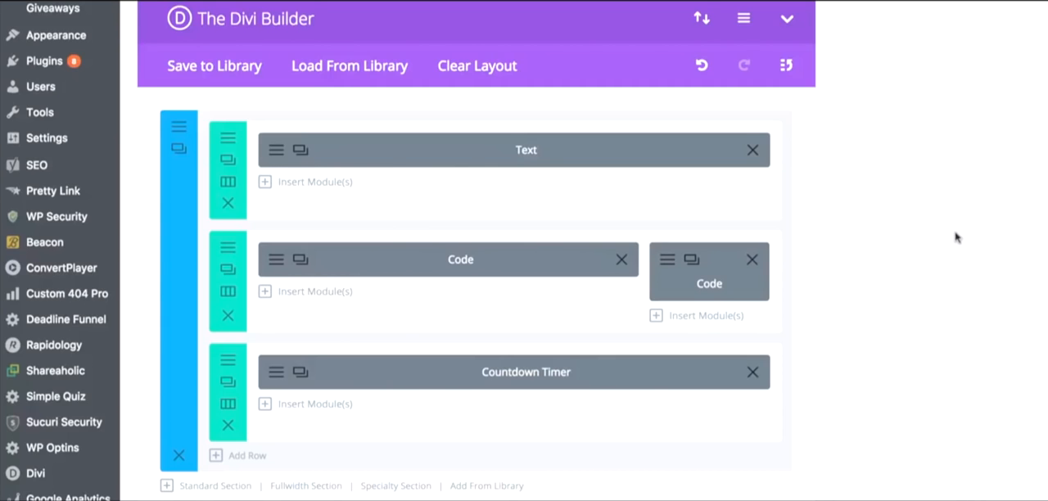
scroll("down", 3)
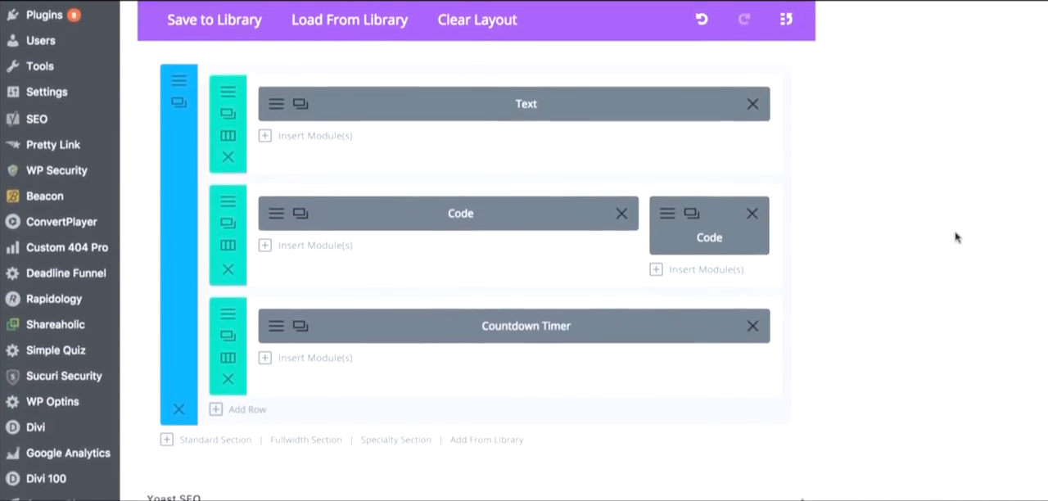
scroll("down", 3)
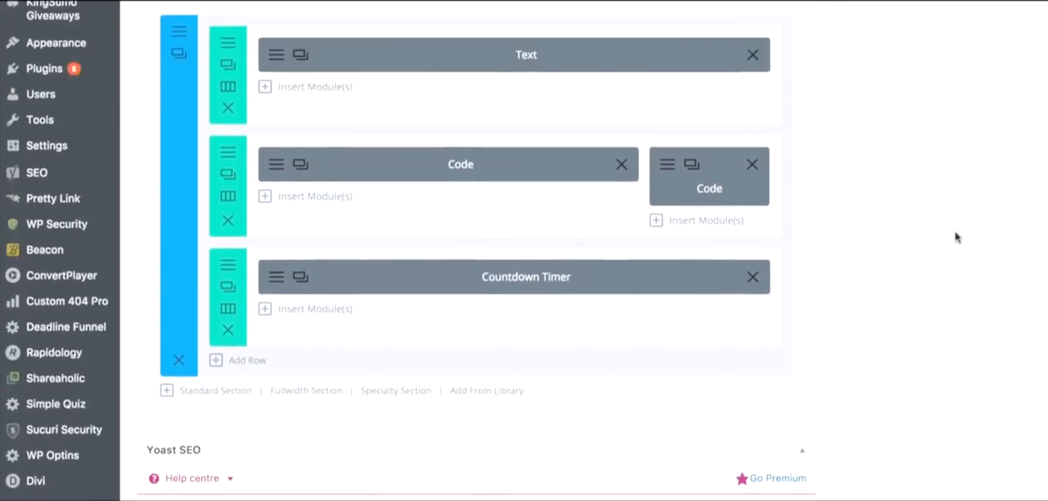
scroll("down", 3)
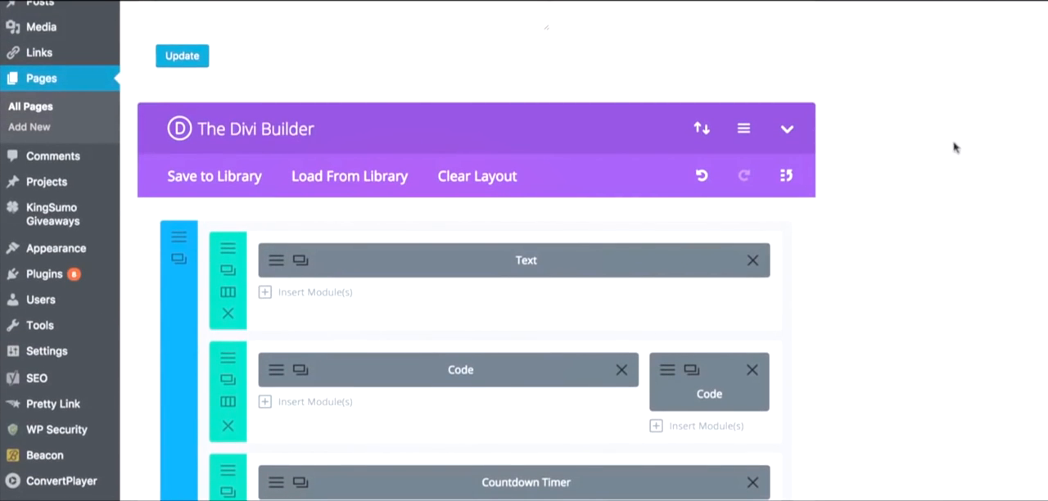
scroll("down", 3)
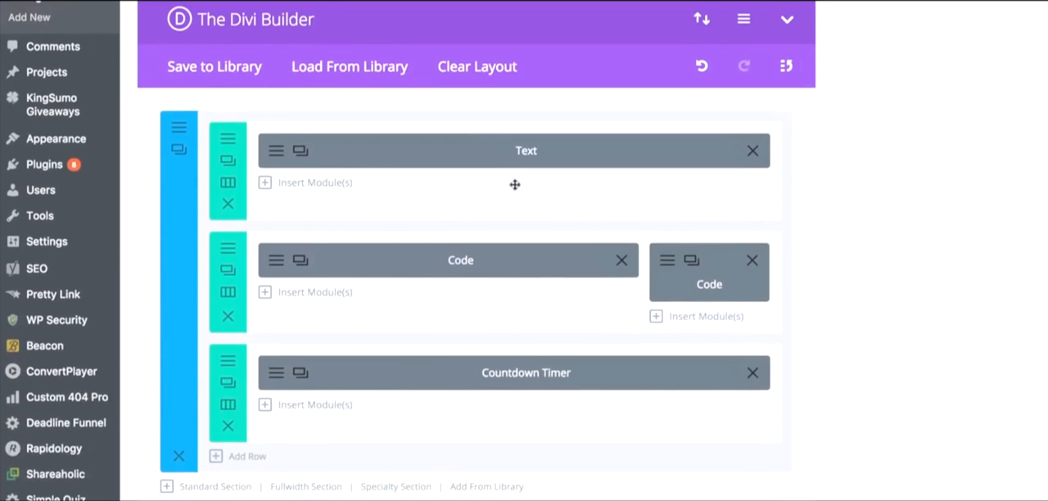
mouse_move(514, 184)
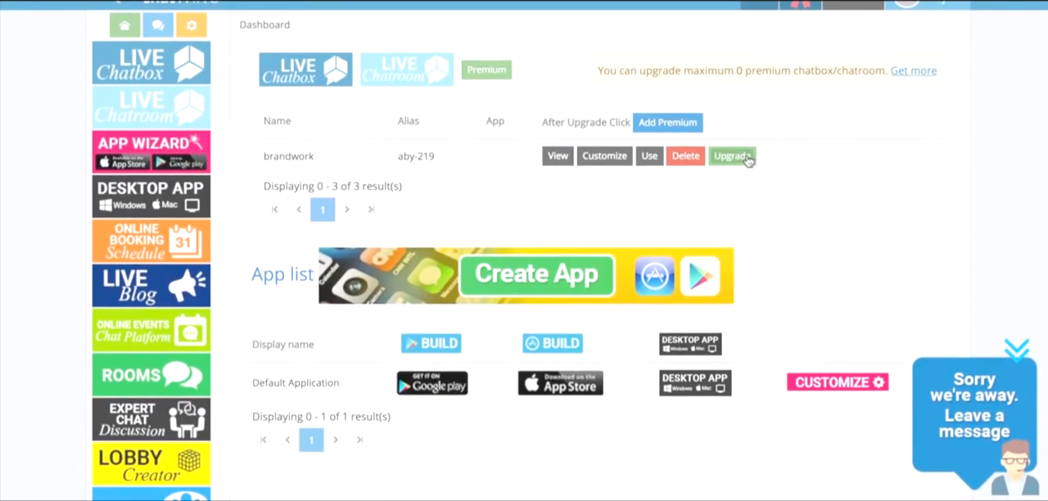
mouse_move(524, 206)
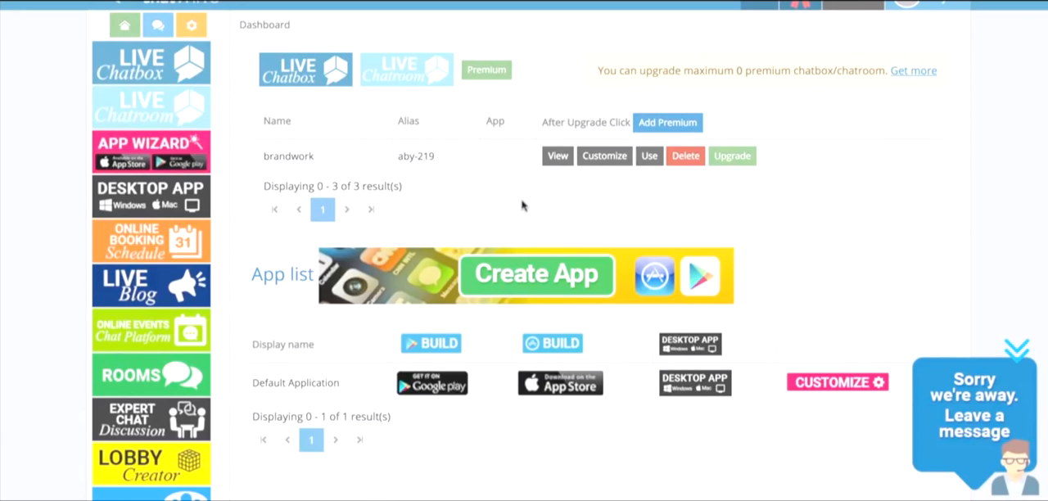
mouse_move(518, 186)
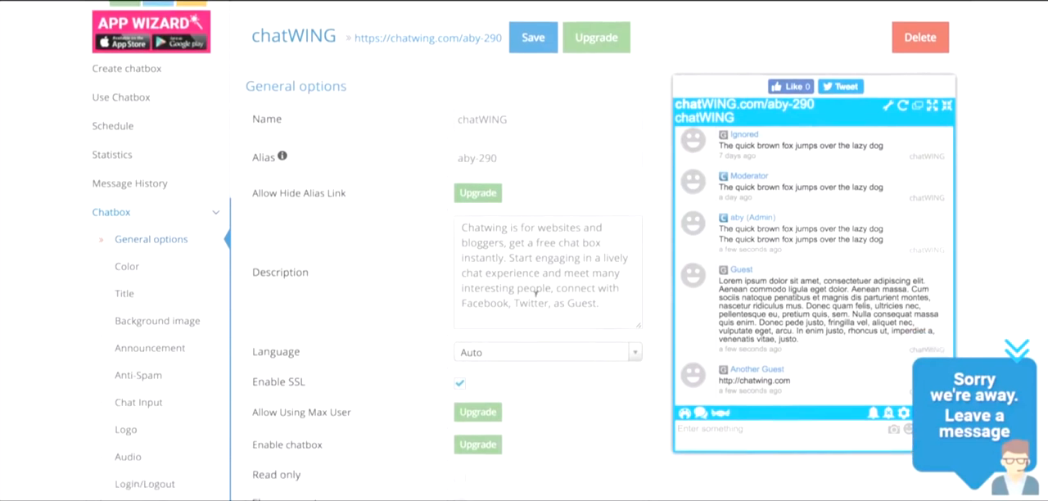
Change the chatbox description to 'webinar' and open the chatbox Color settings
scroll("down", 3)
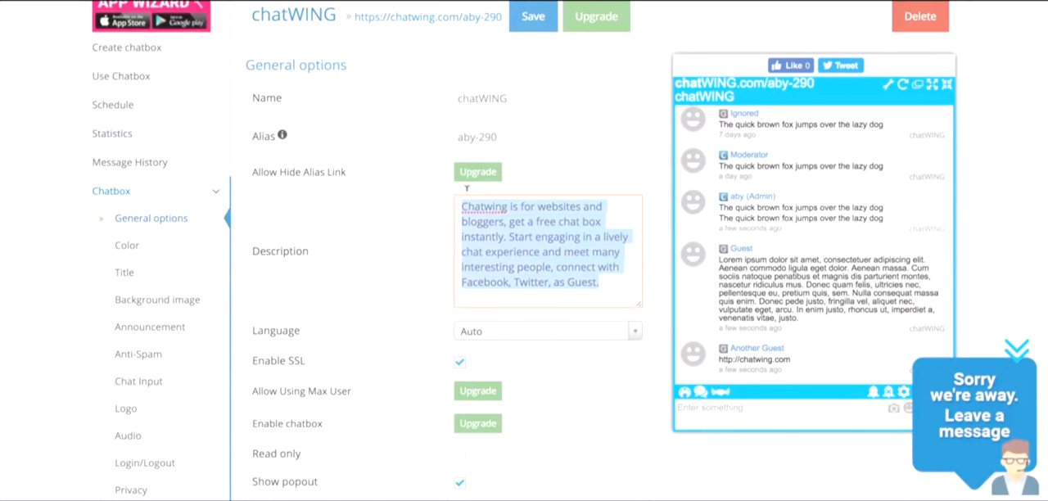
type("webinar")
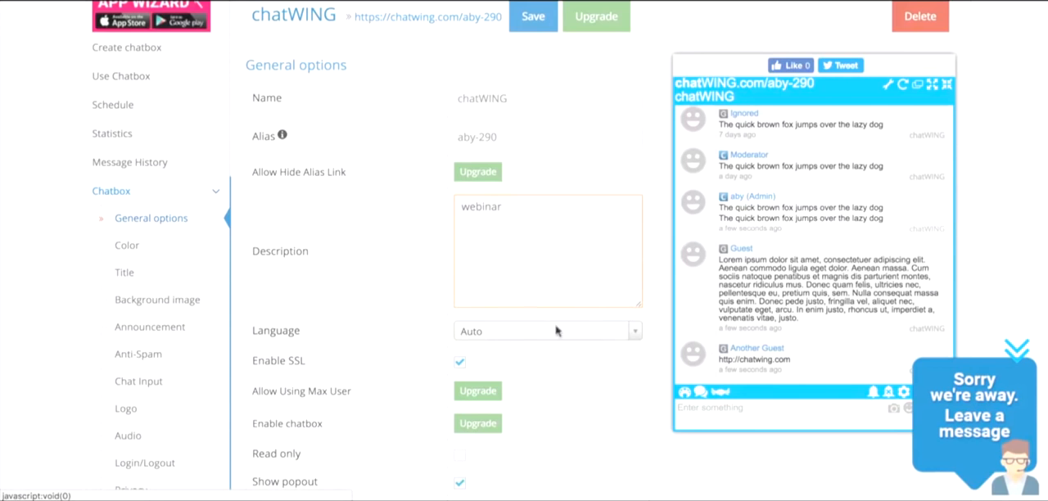
scroll("down", 3)
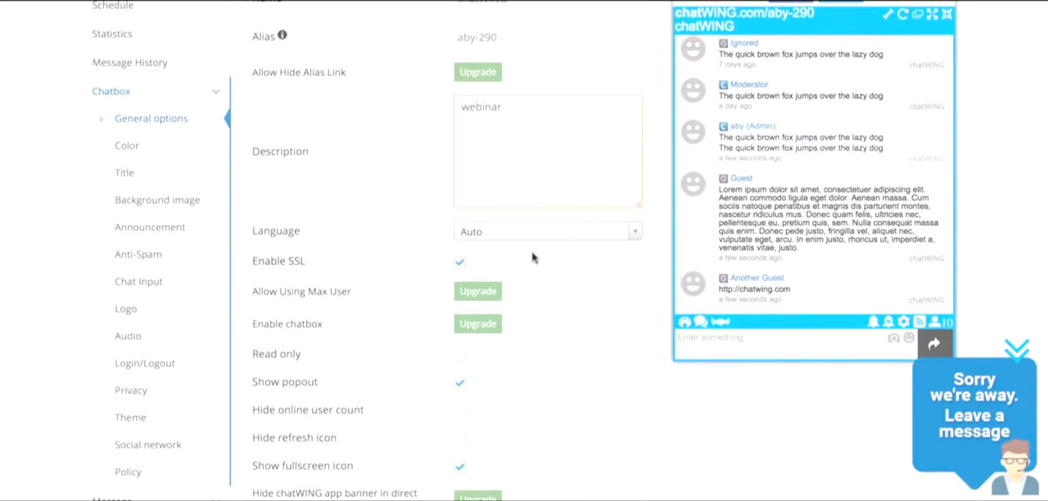
scroll("down", 3)
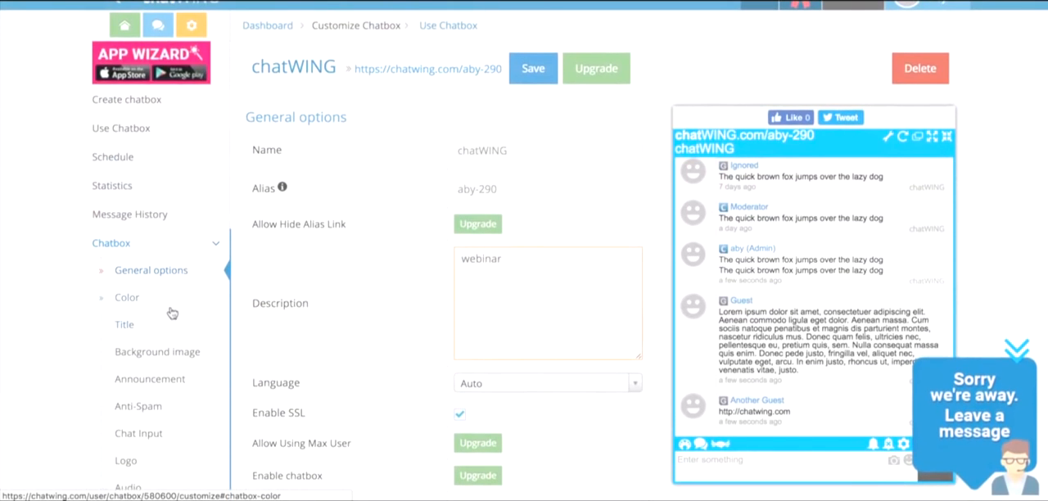
left_click(127, 298)
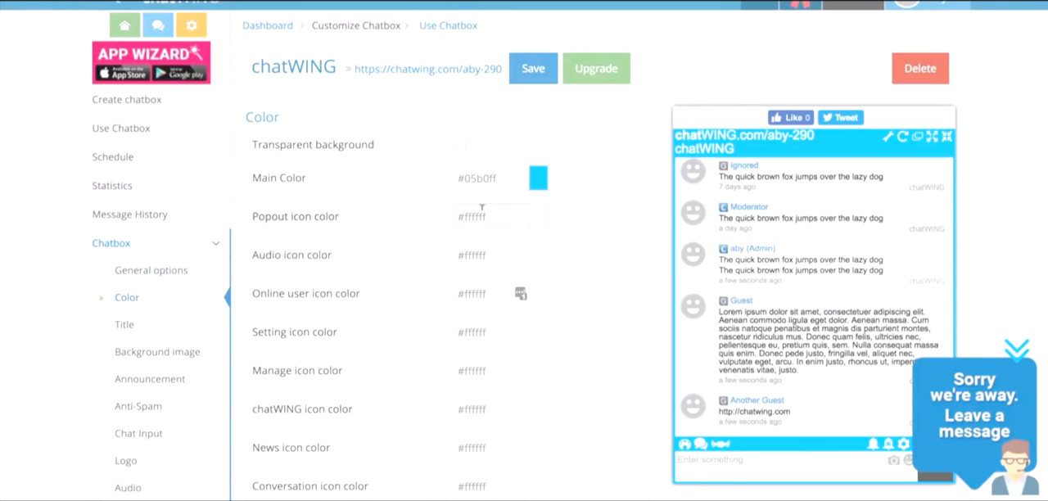
left_click(492, 178)
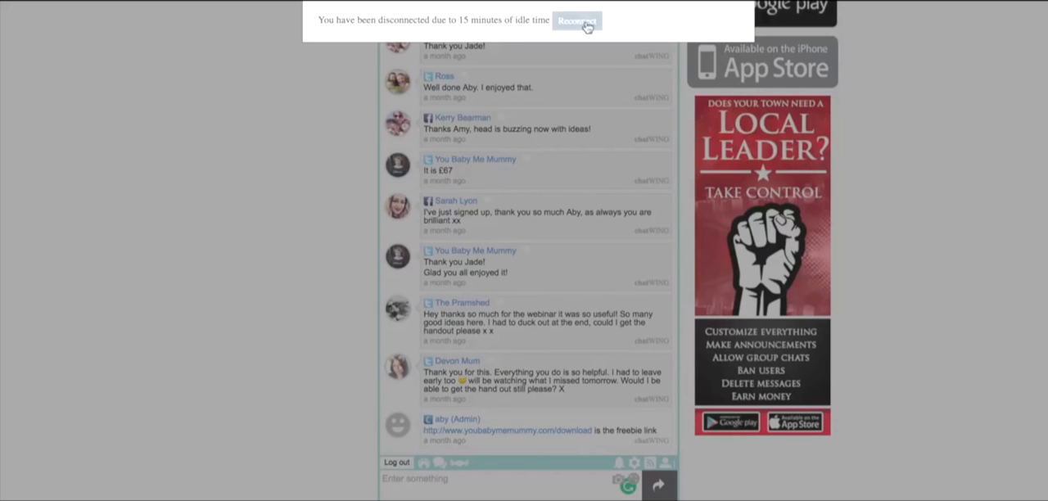
Reconnect the idle chat room and show the chatwing.com/aby-290 chatbox URLs
left_click(577, 21)
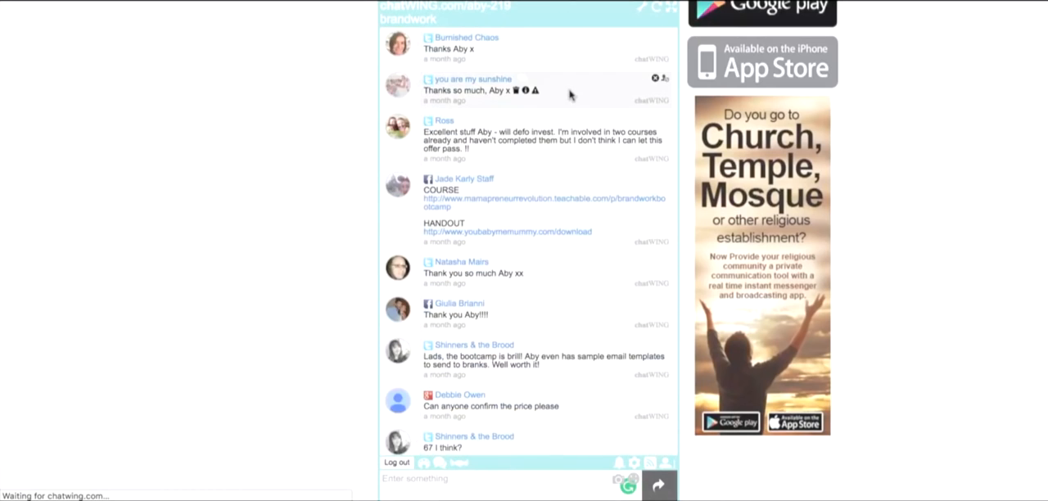
scroll("down", 3)
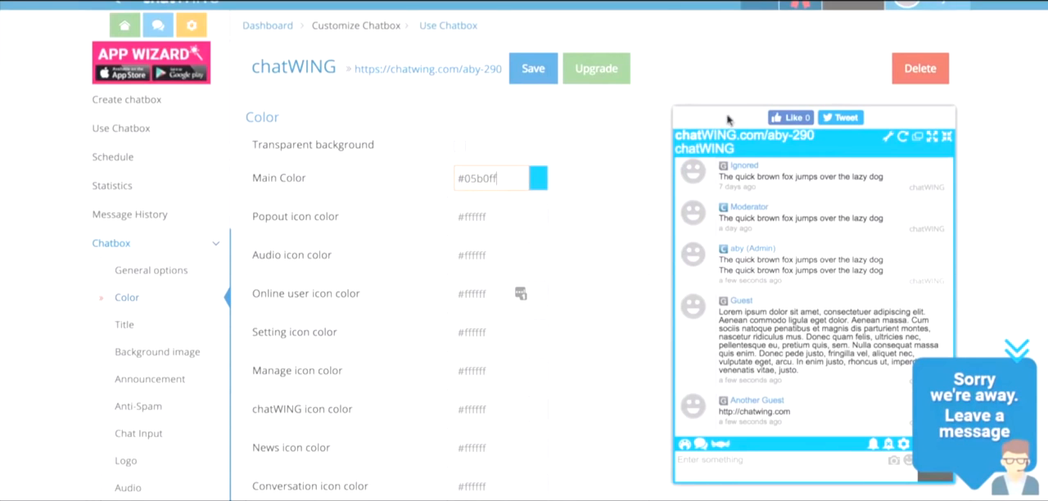
mouse_move(127, 99)
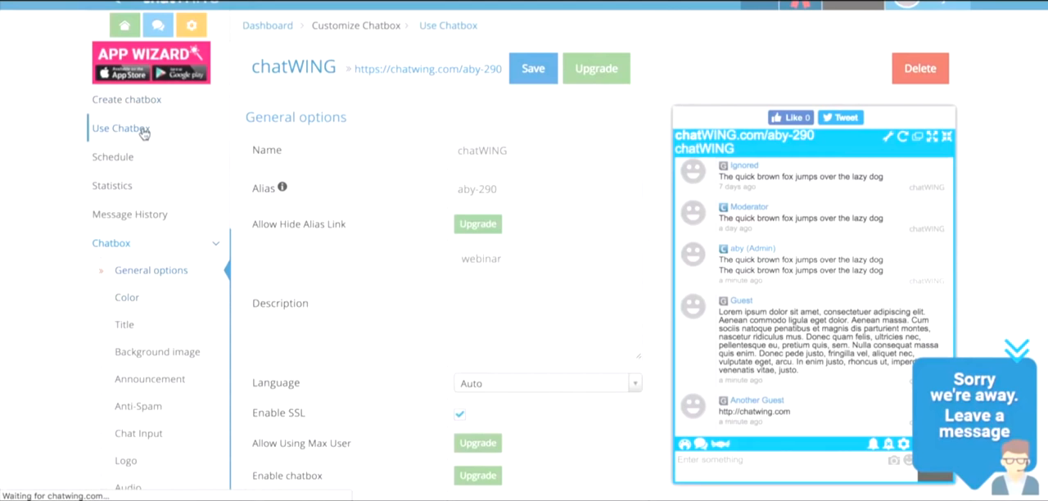
left_click(118, 128)
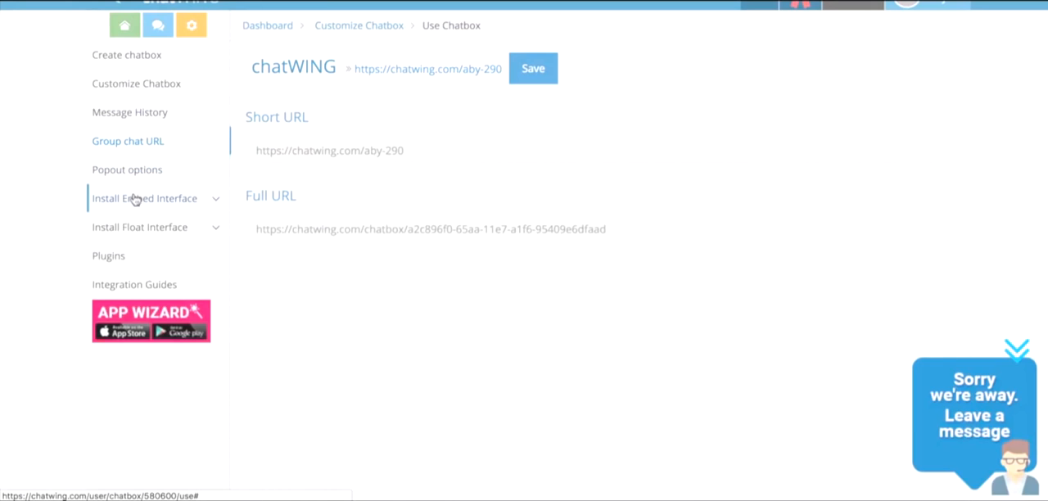
mouse_move(162, 202)
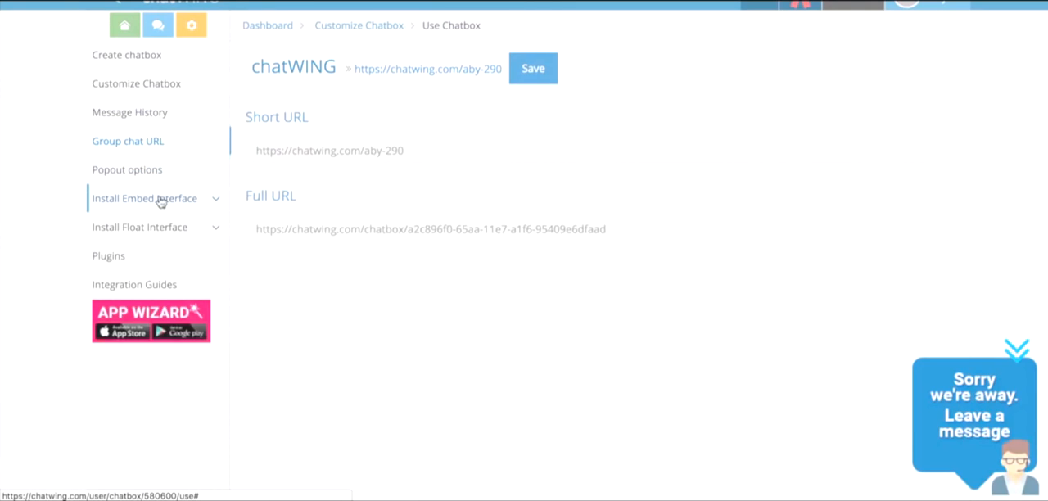
mouse_move(172, 200)
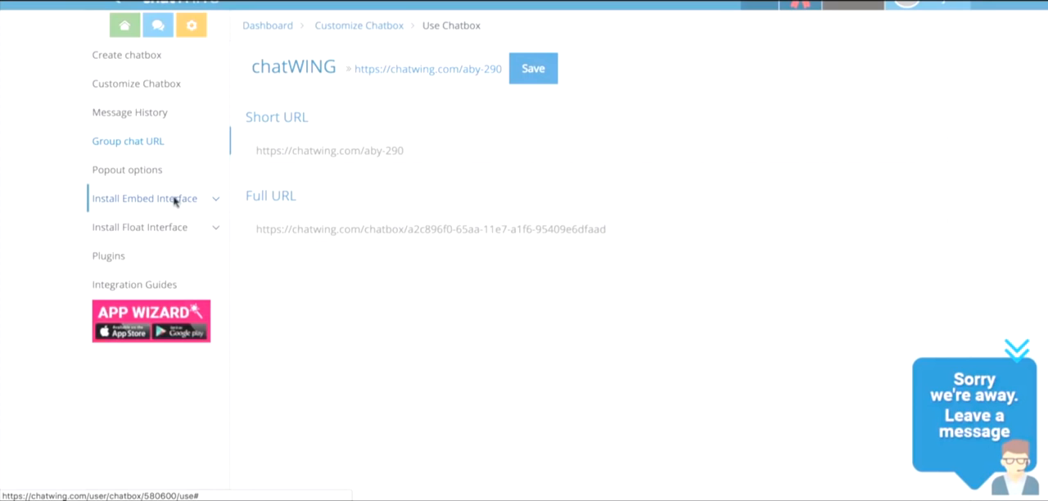
Resize the chatWING chatbox to 330 by 637 px and scroll to its iframe embed code
left_click(144, 198)
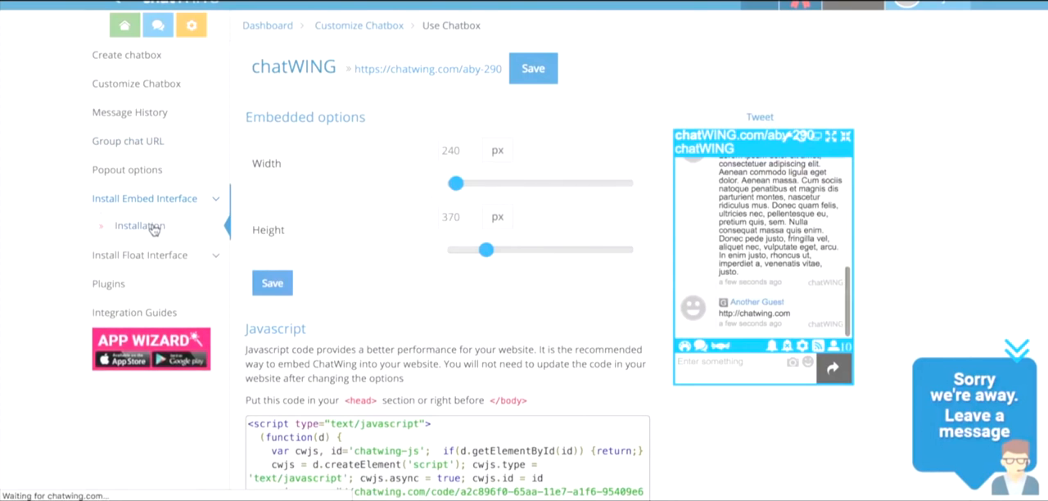
left_click_drag(457, 183, 456, 182)
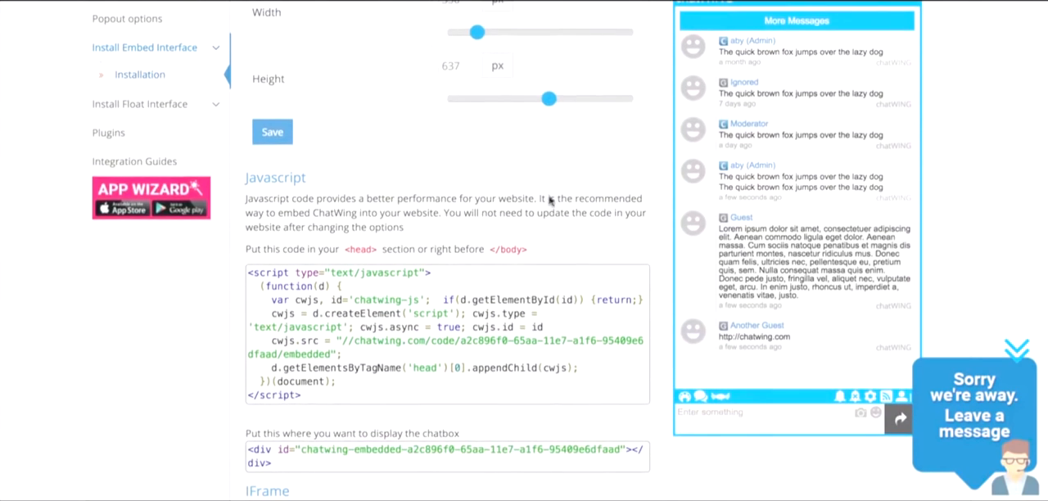
scroll("down", 3)
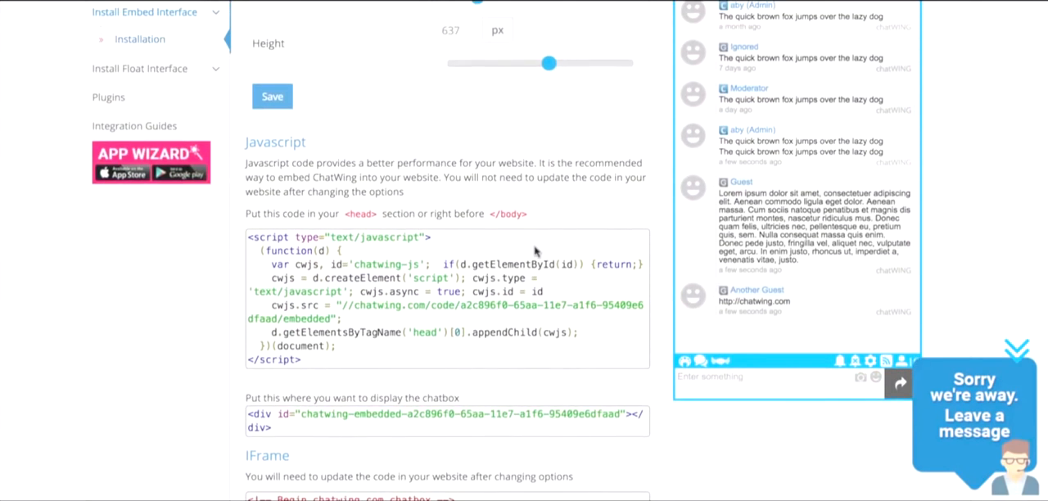
scroll("down", 3)
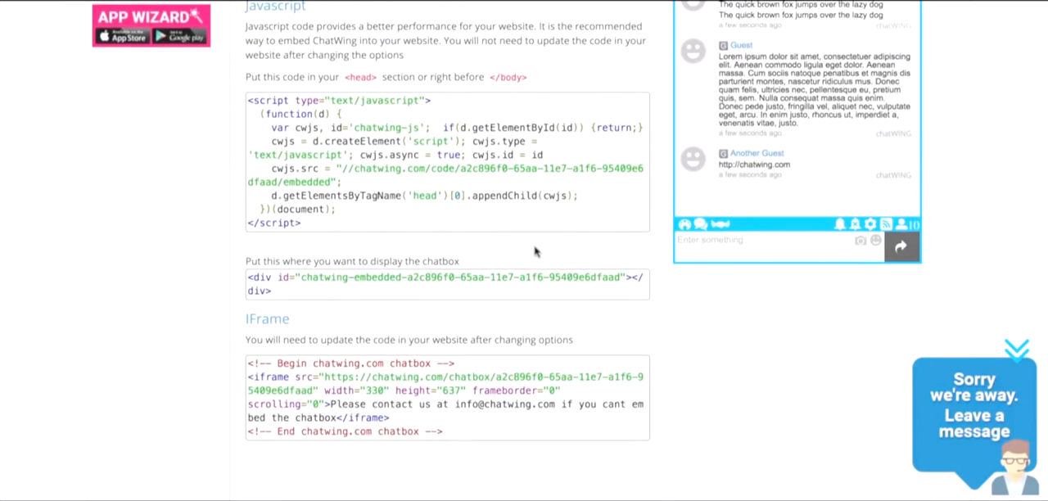
scroll("down", 3)
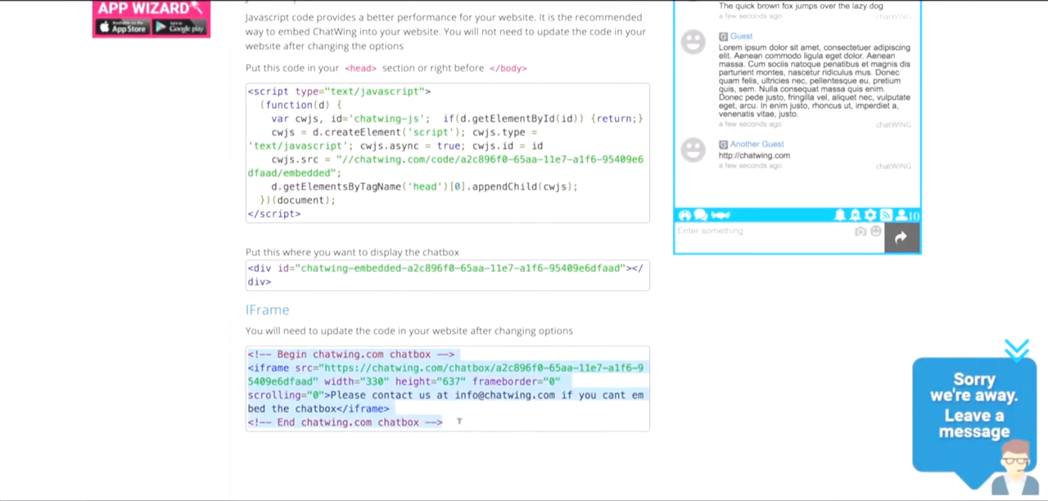
mouse_move(471, 420)
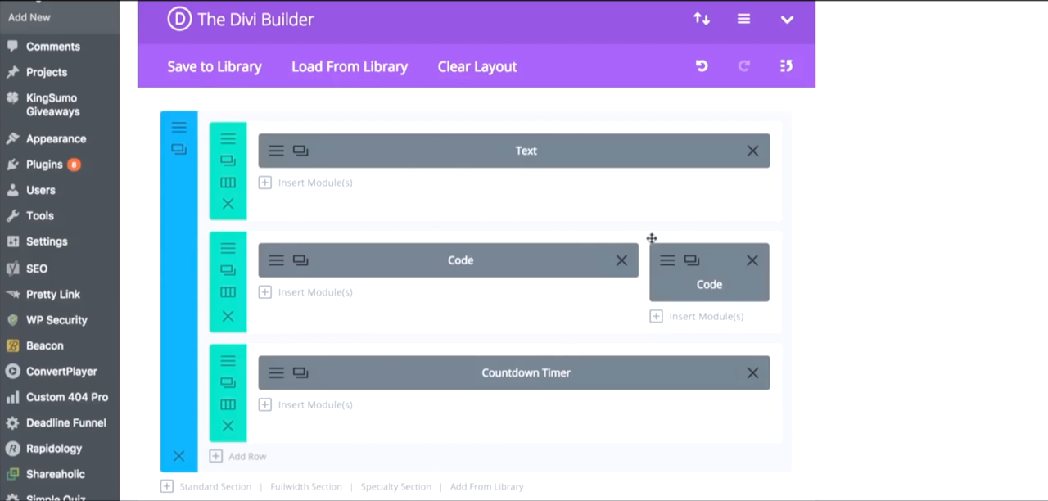
left_click(276, 259)
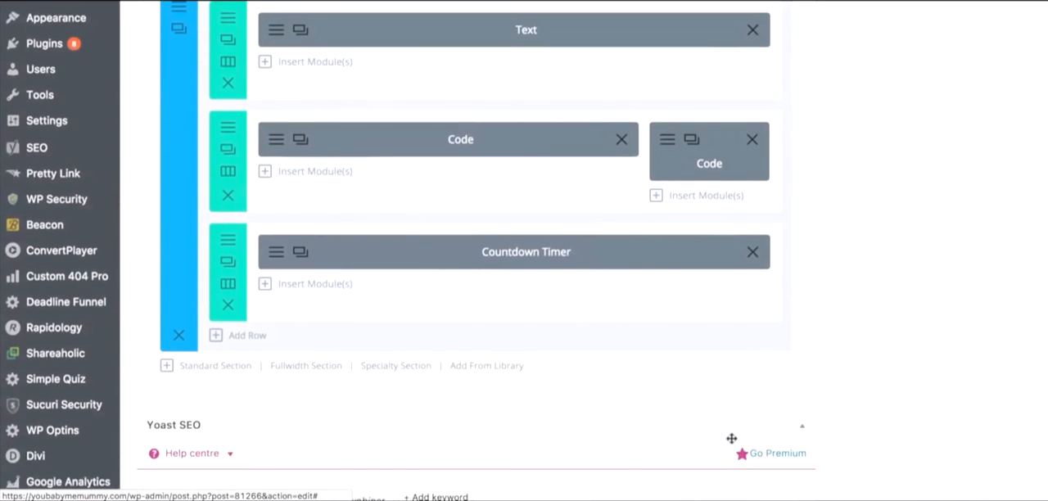
mouse_move(276, 260)
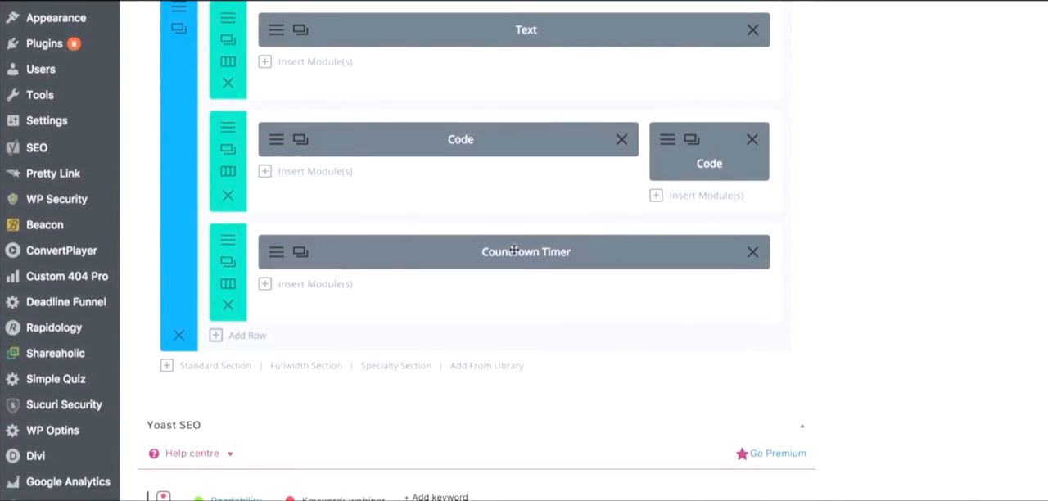
scroll("down", 3)
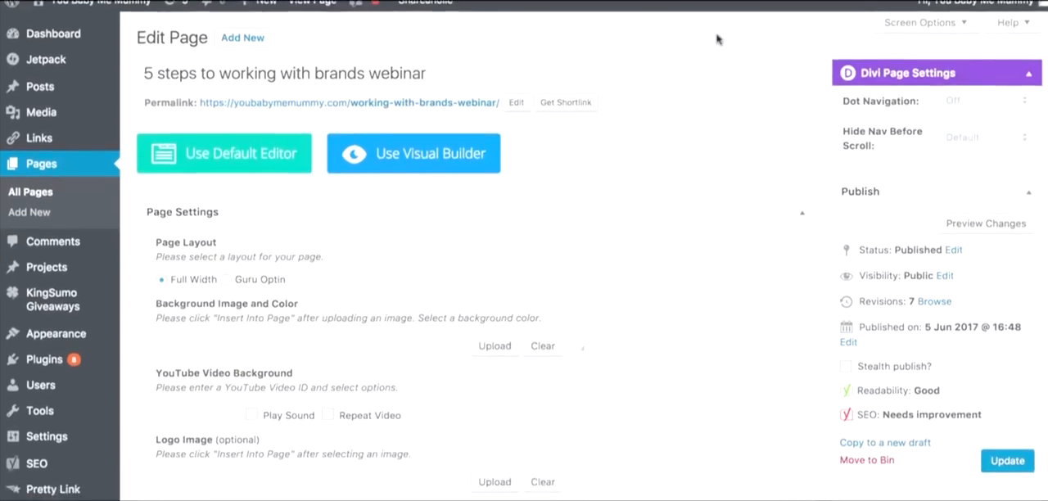
Scroll the published webinar page showing the video, chatbox and countdown timer
scroll("down", 3)
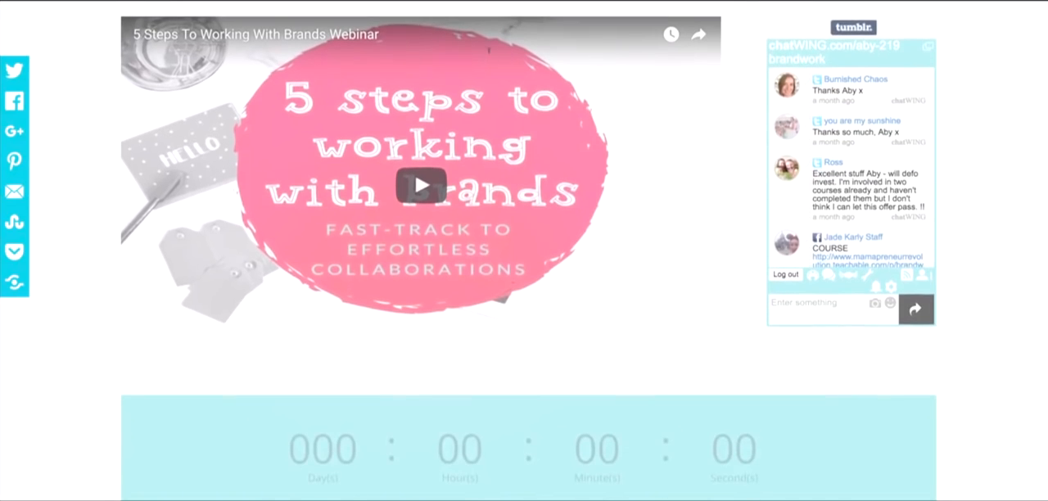
mouse_move(650, 112)
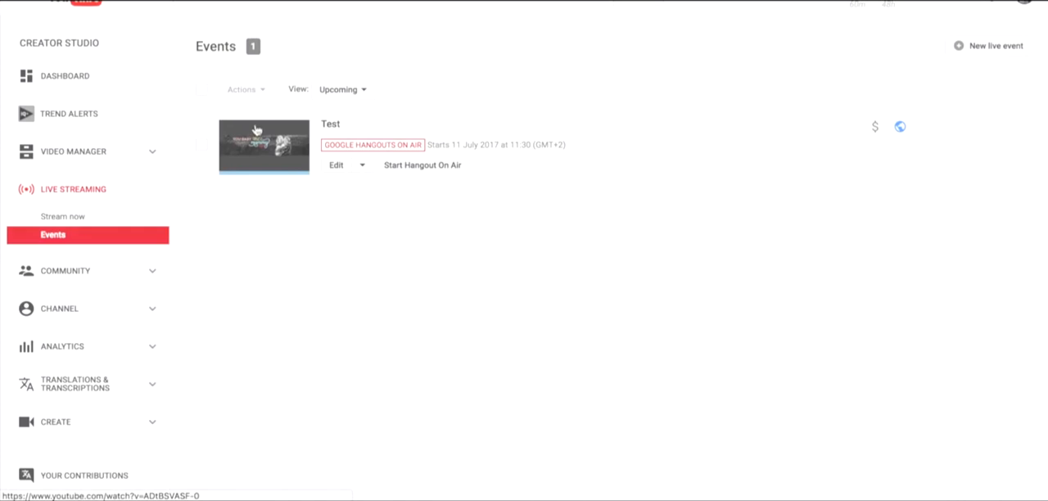
mouse_move(349, 176)
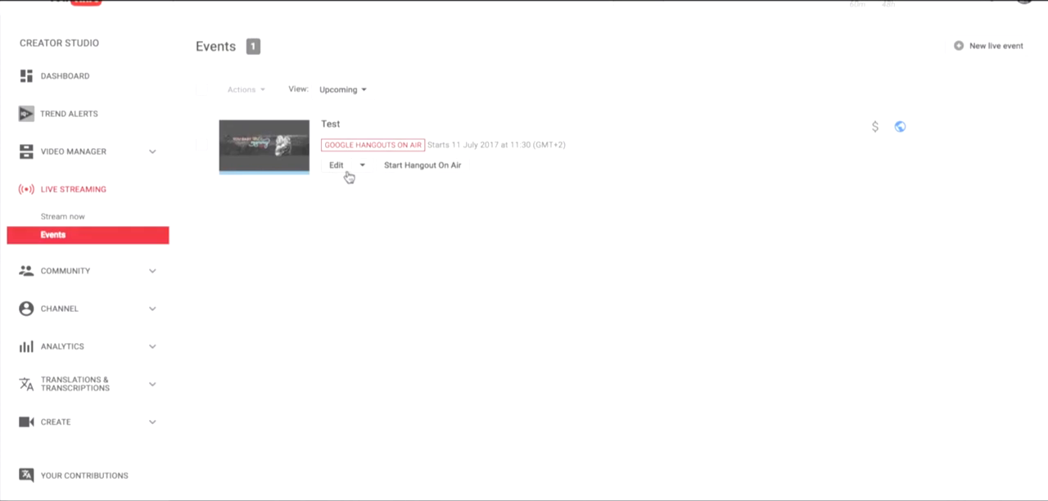
Show the upcoming Events list with the 11 July 2017 'Test' Hangouts On Air event
left_click(336, 165)
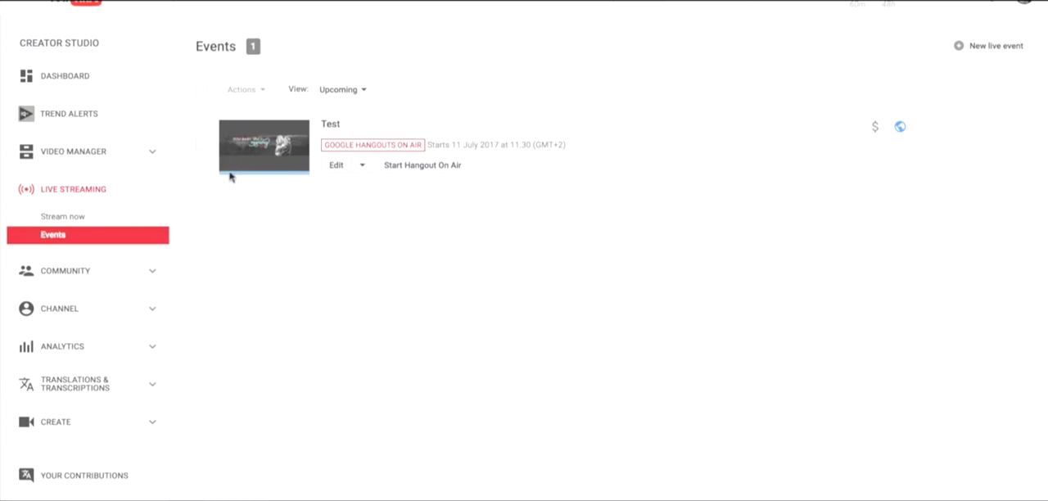
mouse_move(231, 176)
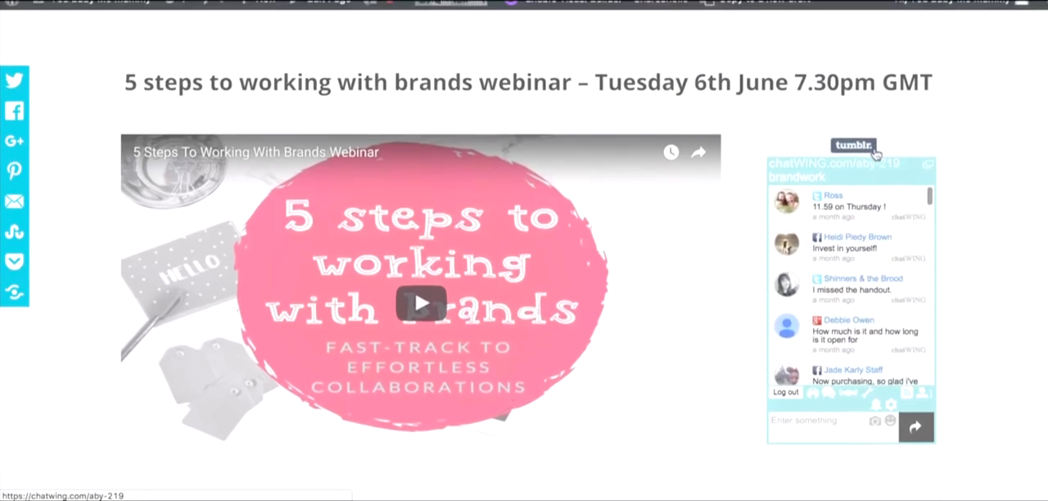
Scroll through the live webinar page's title, video, chatbox and countdown timer
scroll("down", 3)
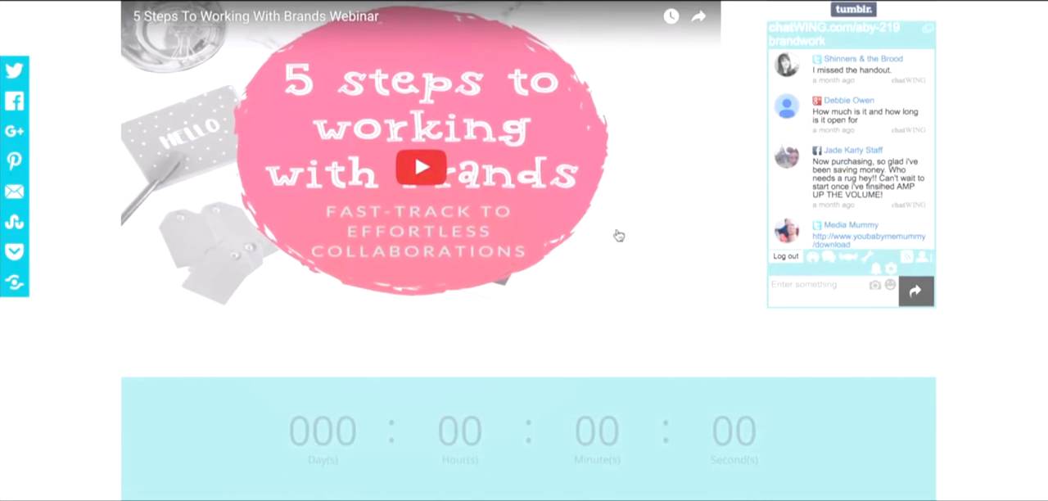
mouse_move(442, 186)
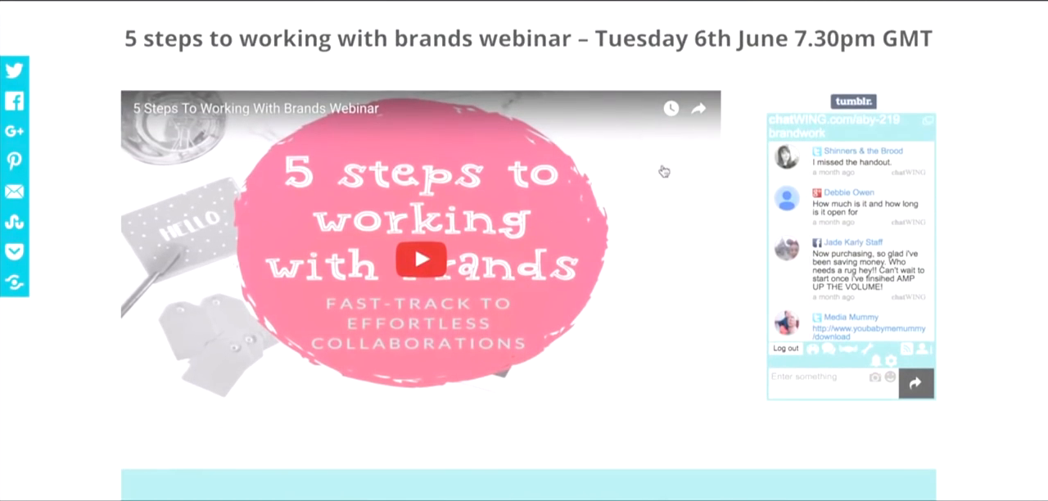
mouse_move(630, 102)
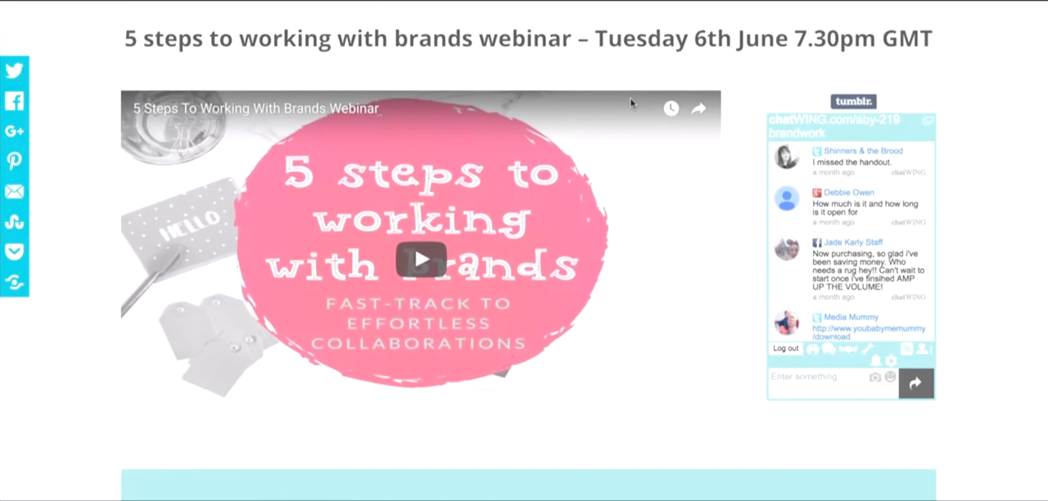
scroll("down", 3)
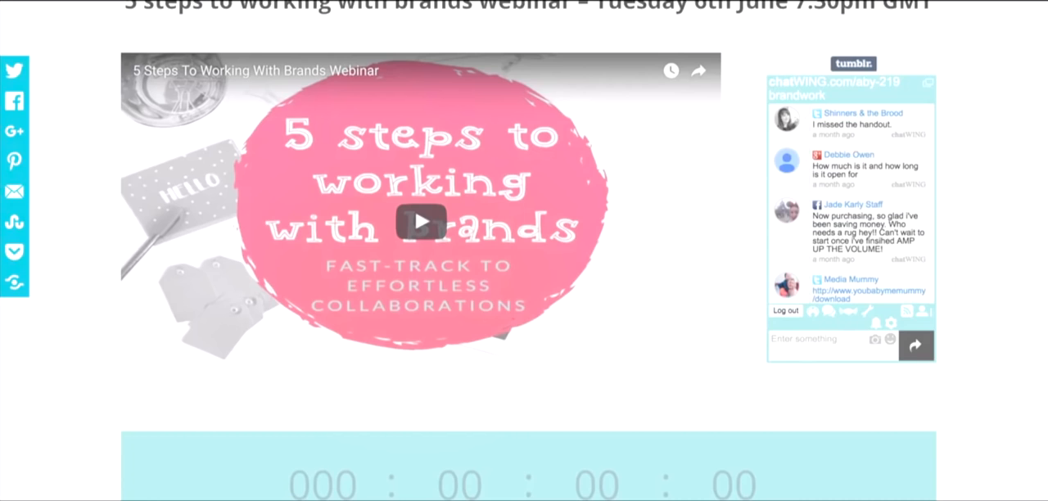
mouse_move(696, 119)
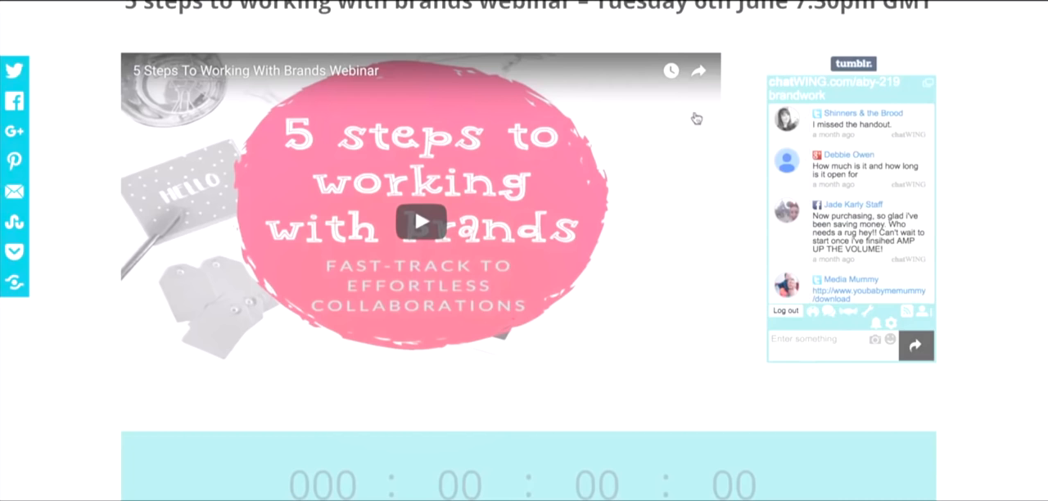
mouse_move(893, 290)
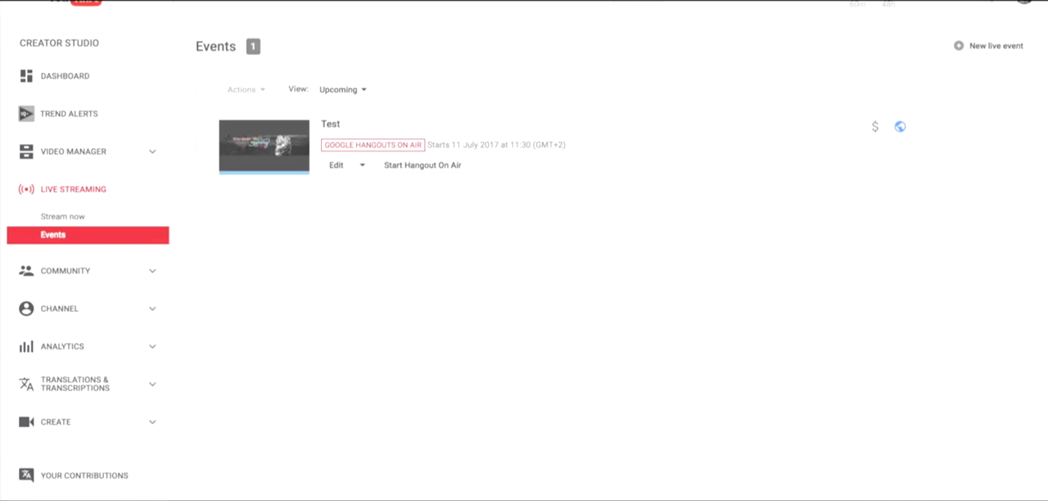
mouse_move(409, 173)
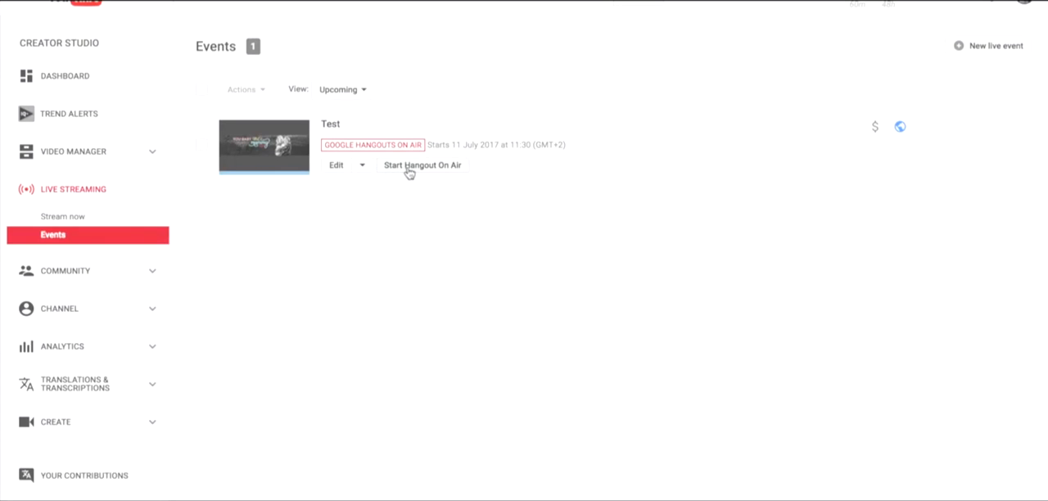
mouse_move(440, 166)
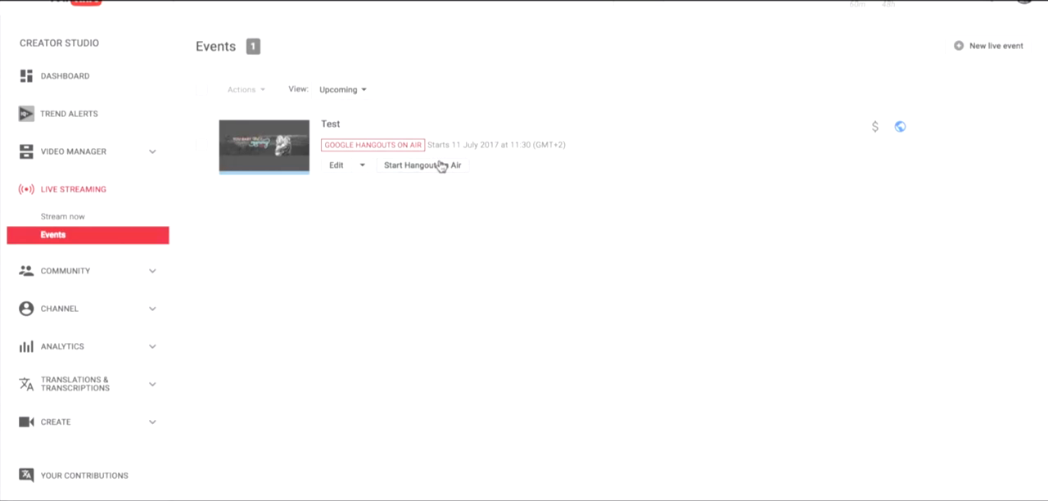
mouse_move(457, 221)
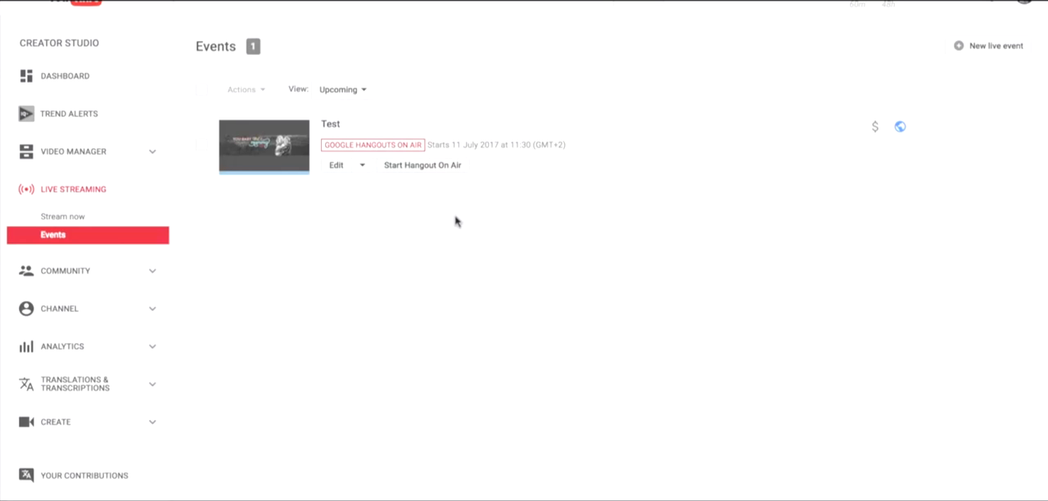
mouse_move(663, 172)
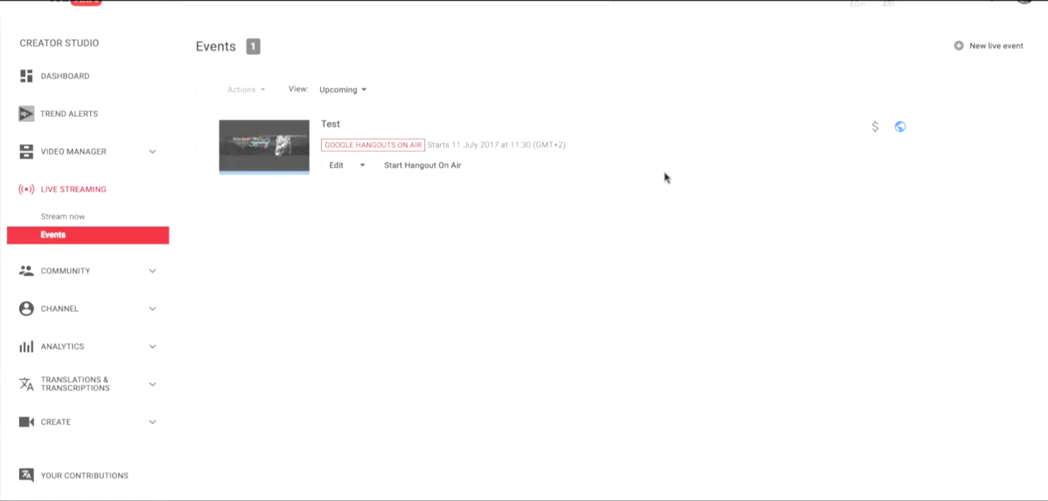
mouse_move(442, 166)
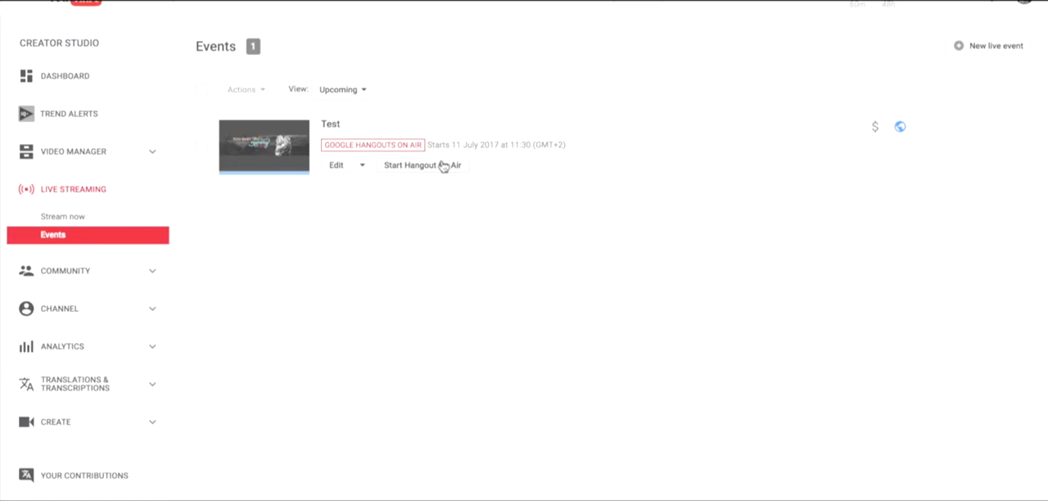
mouse_move(513, 220)
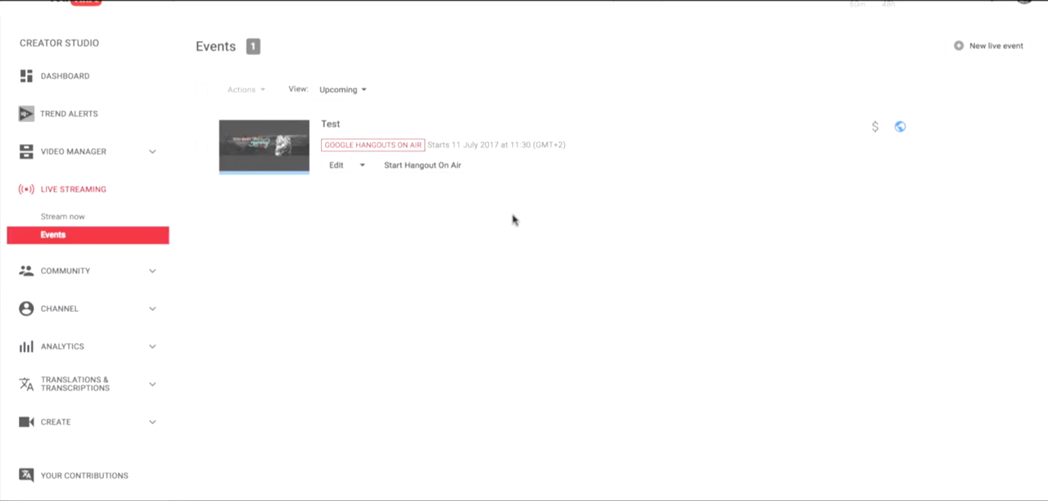
mouse_move(404, 173)
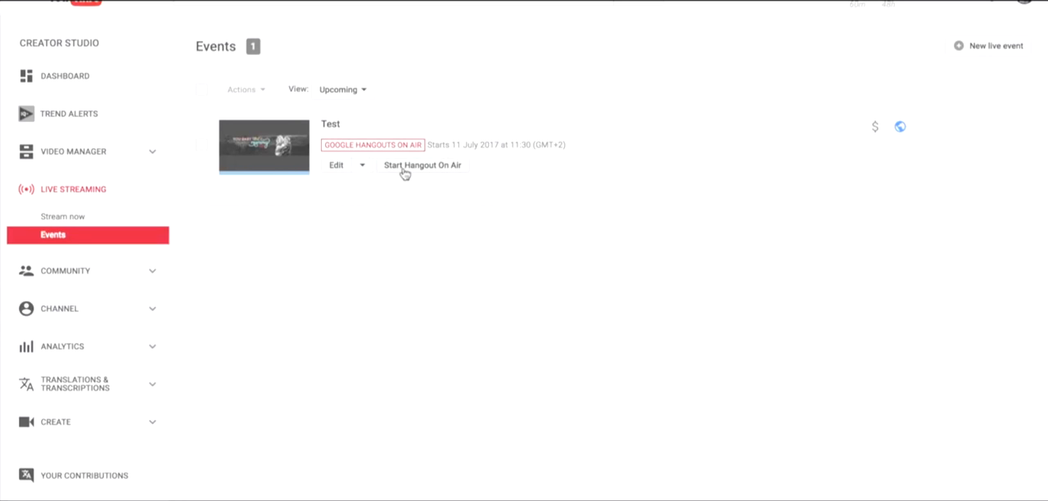
mouse_move(635, 228)
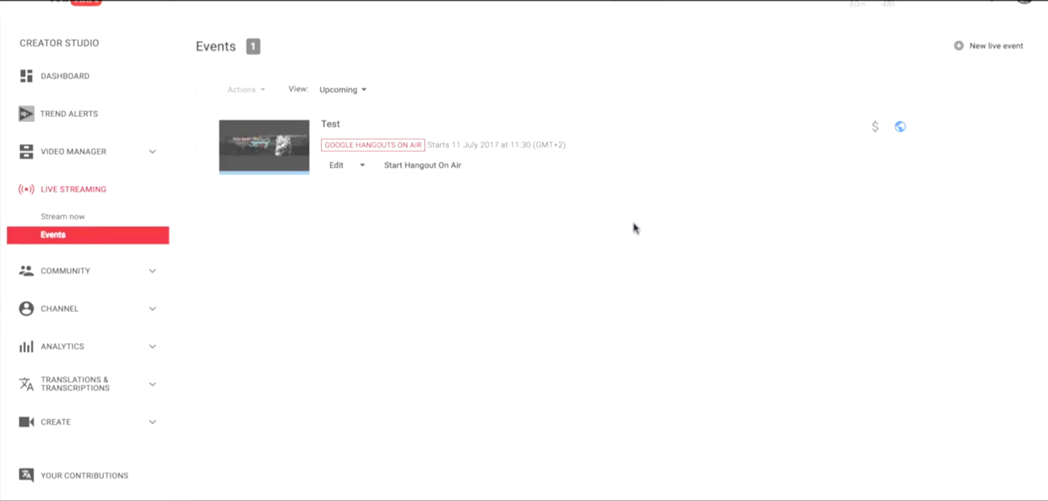
mouse_move(618, 237)
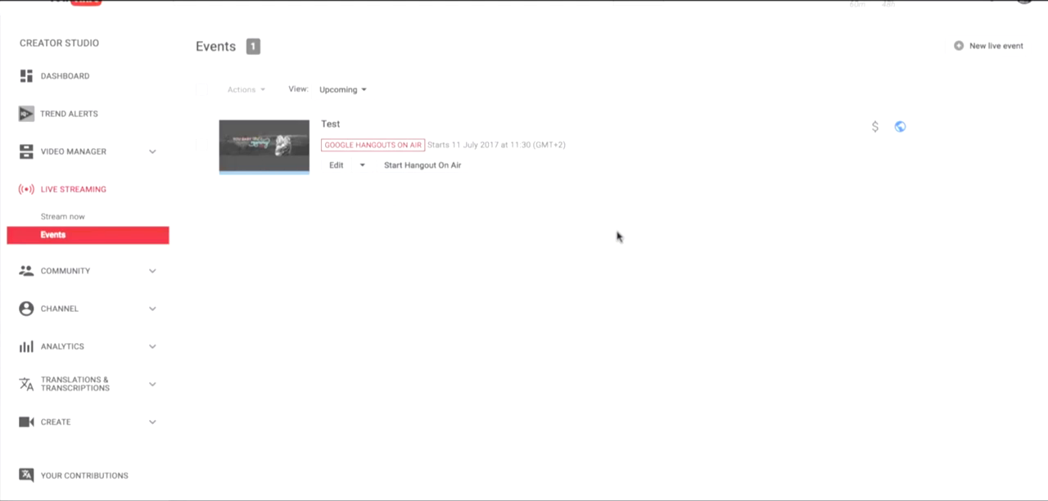
mouse_move(330, 205)
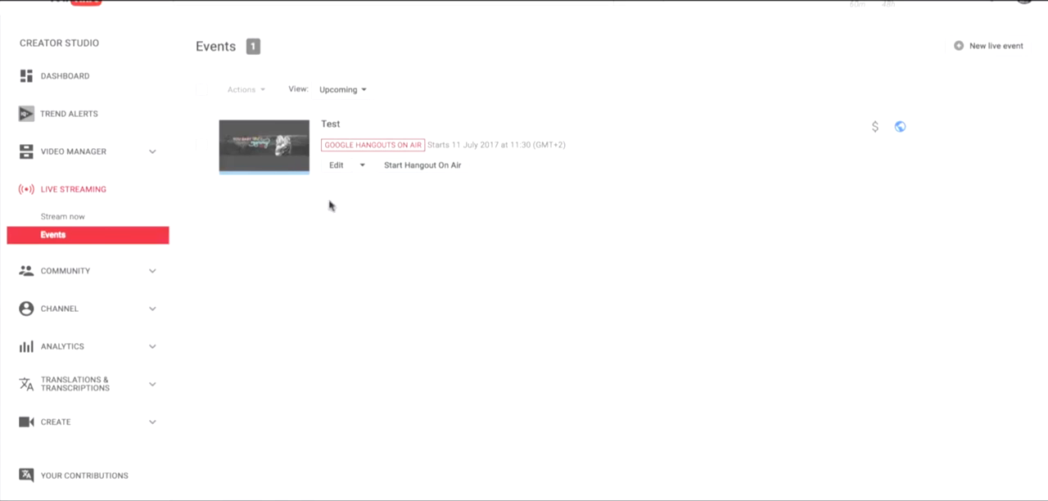
Open the Creator Studio channel Dashboard from the upcoming Test event list
left_click(64, 76)
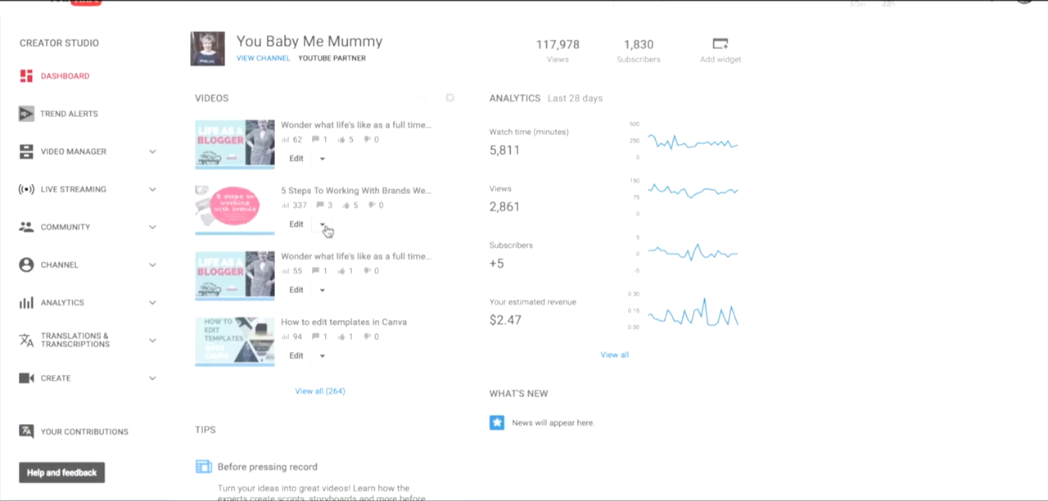
mouse_move(242, 242)
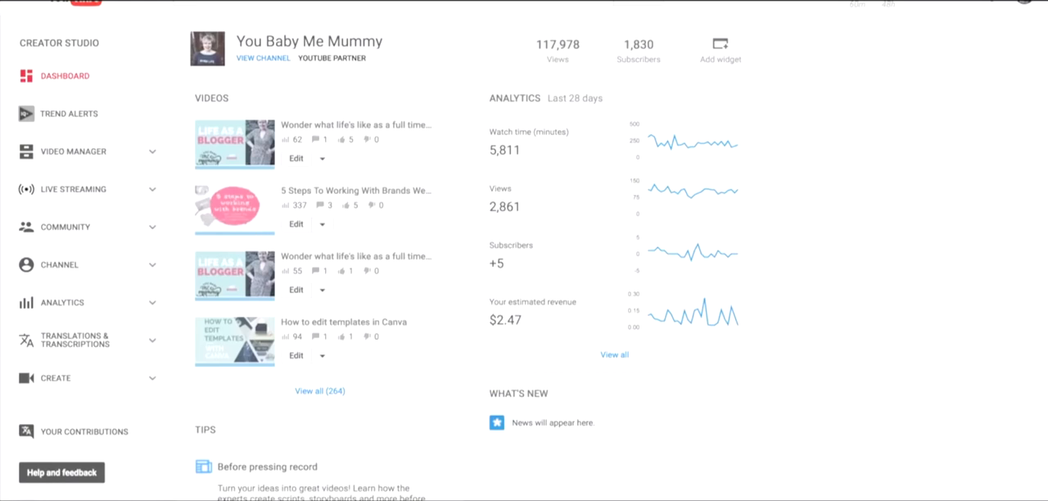
mouse_move(879, 152)
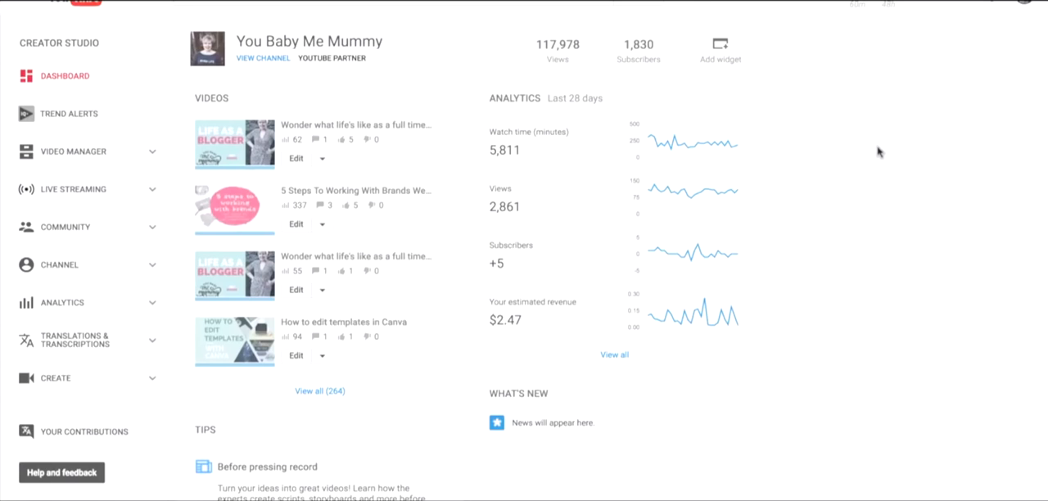